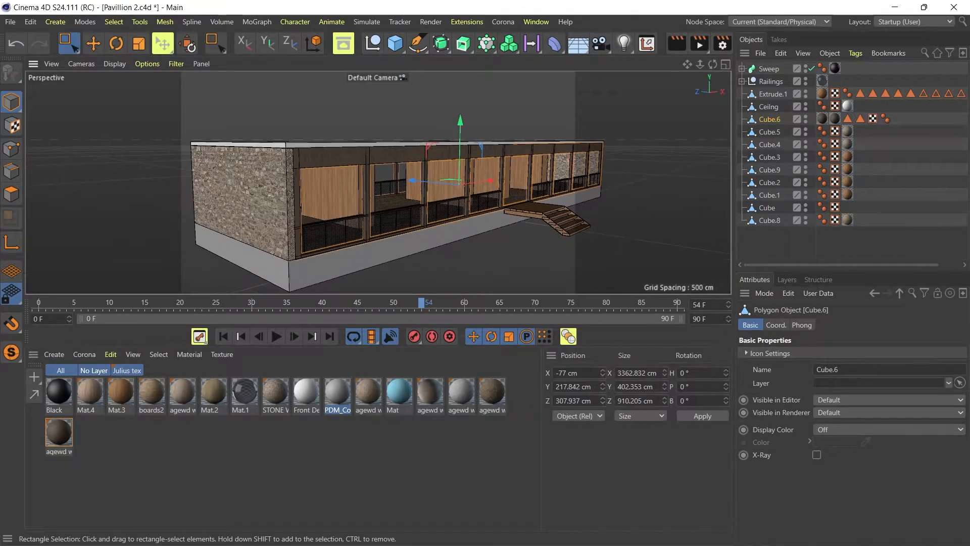
Look through the floor slab, ceiling, Cube.6 wall and Railings group, then select the sweep rail.
left_click(770, 207)
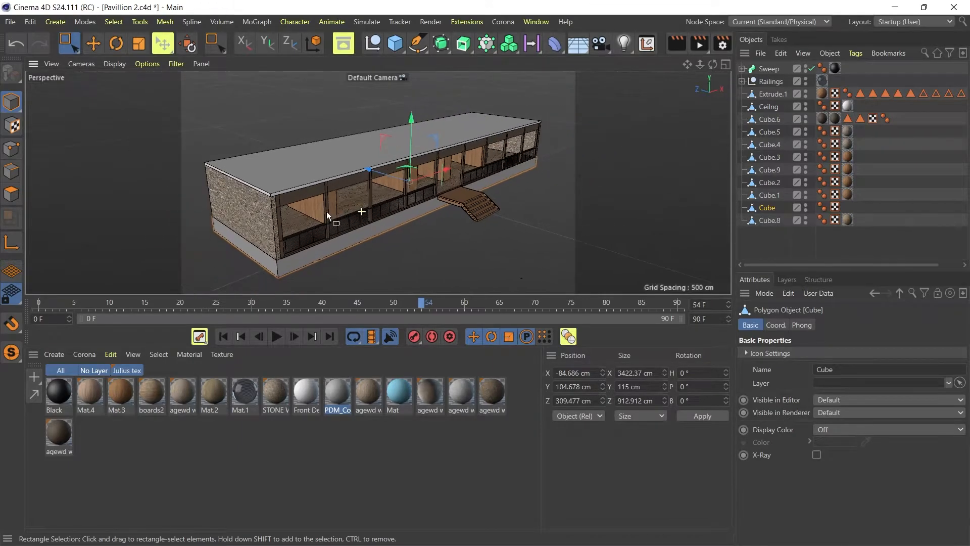
left_click(769, 106)
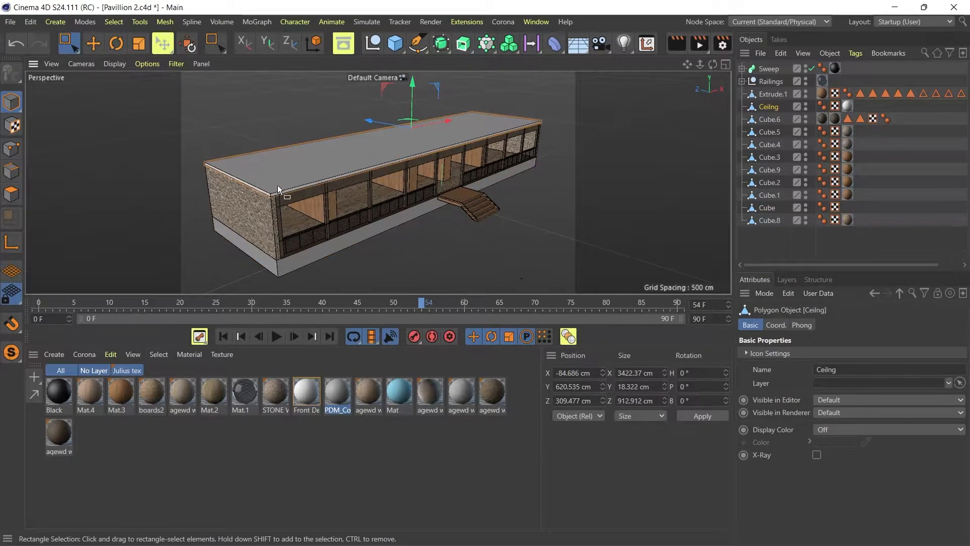
mouse_move(266, 154)
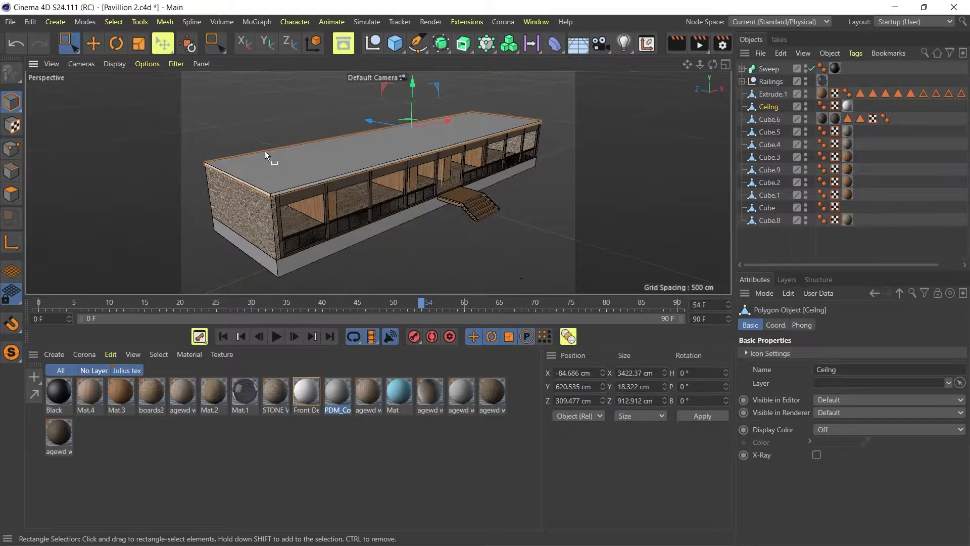
mouse_move(336, 165)
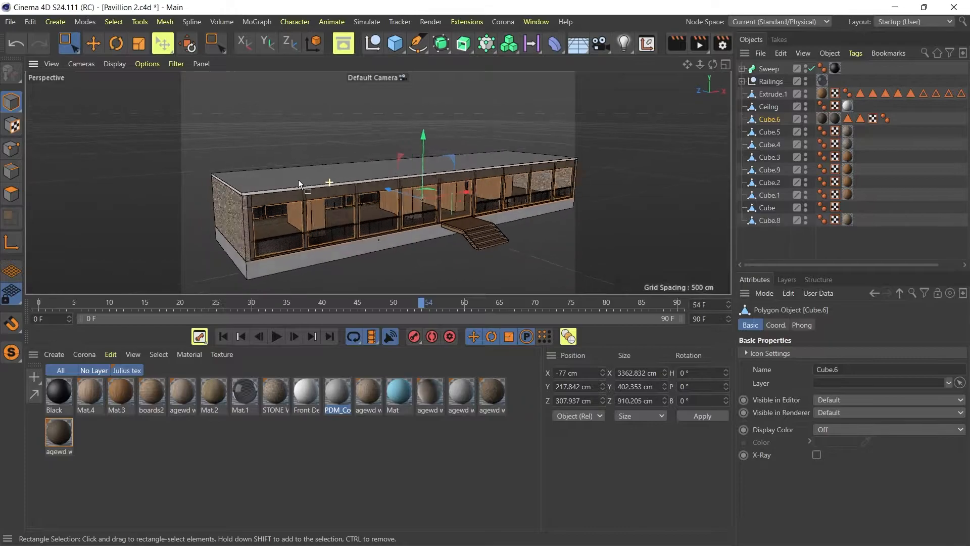
left_click(769, 106)
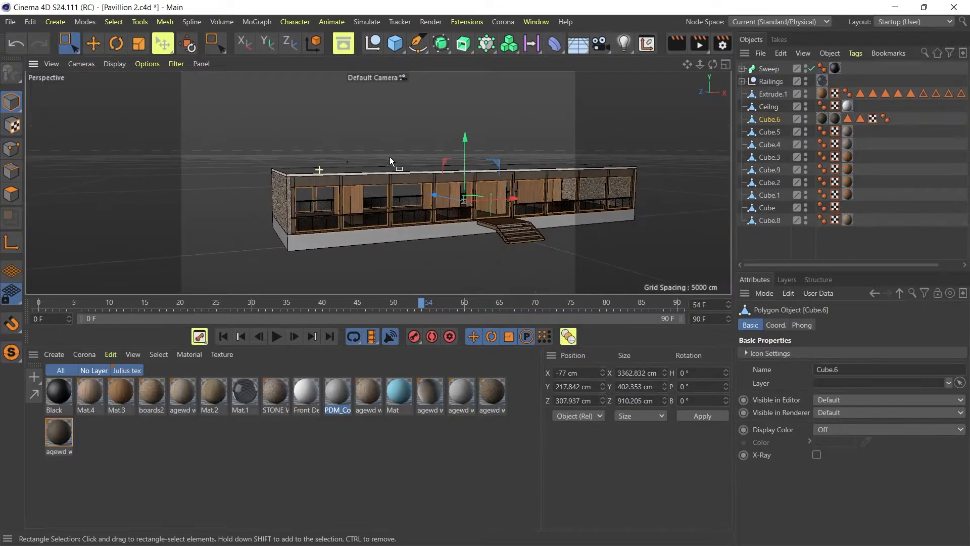
left_click_drag(390, 161, 300, 178)
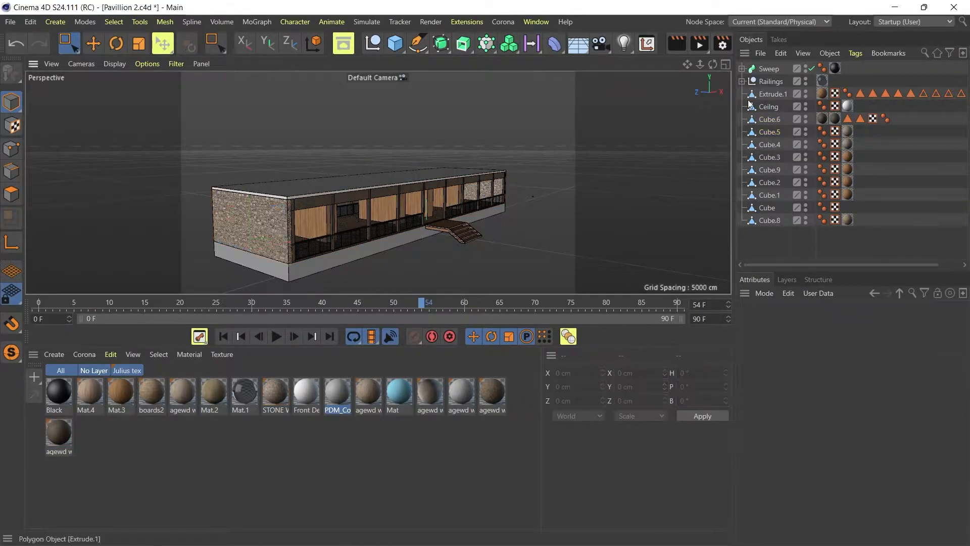
left_click(770, 106)
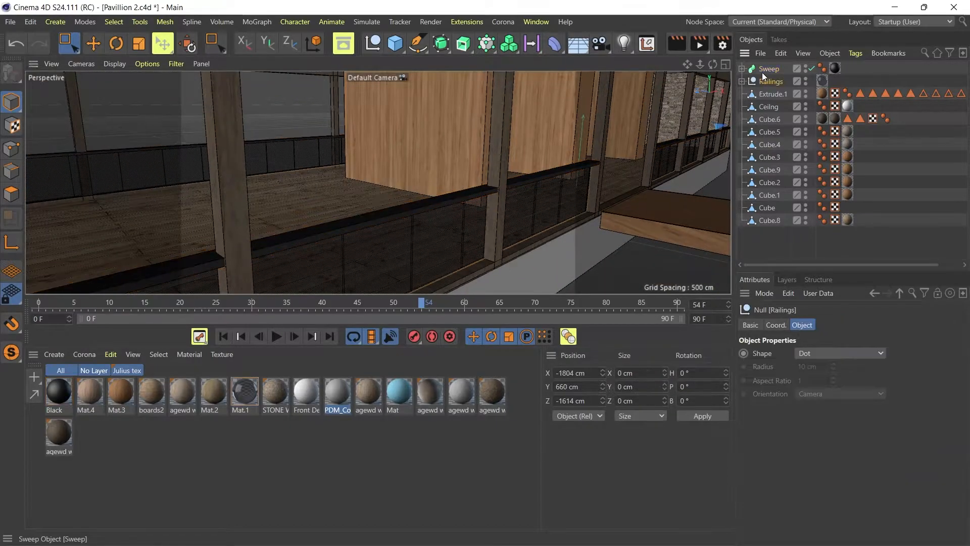
left_click(770, 68)
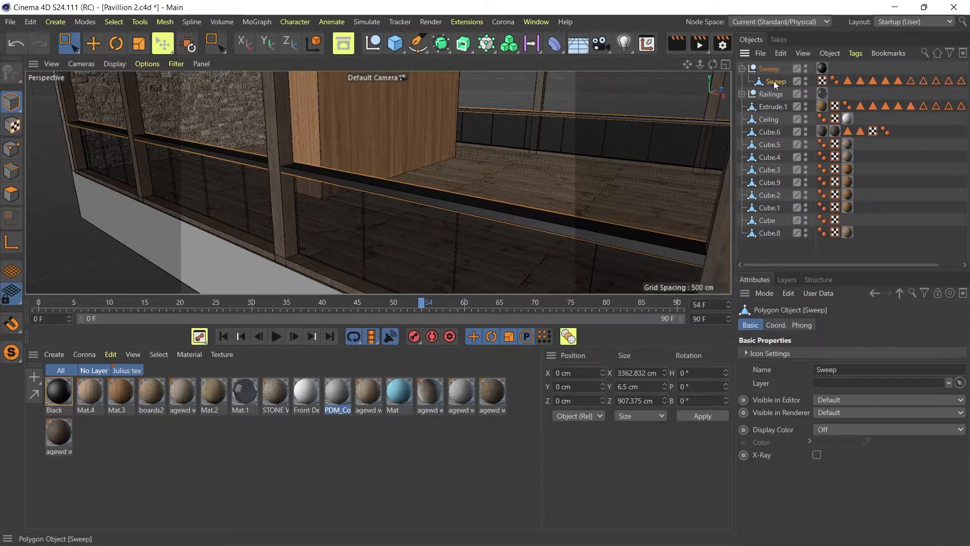
Check the rail's Black material tag, rename the sweep to 'Top rail' and expand the Railings group.
left_click(771, 81)
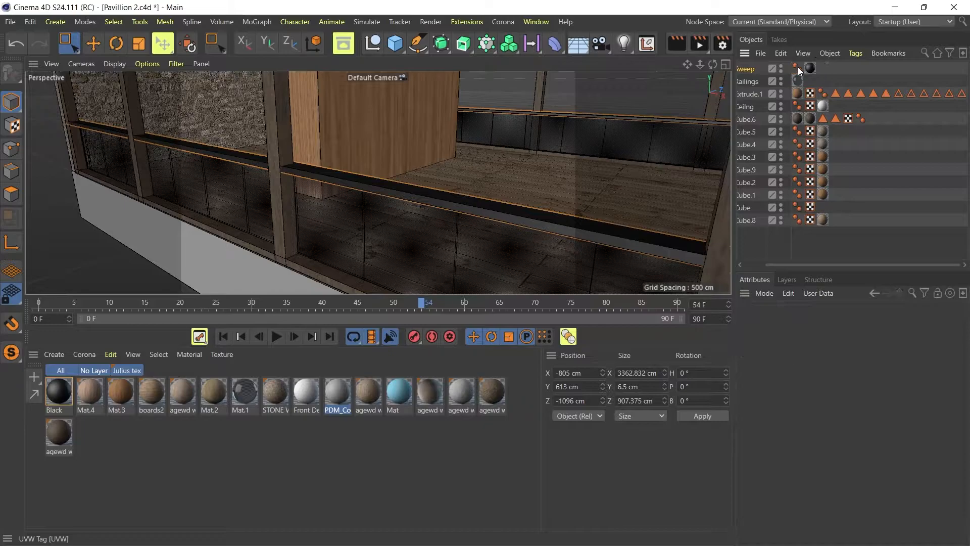
left_click(799, 81)
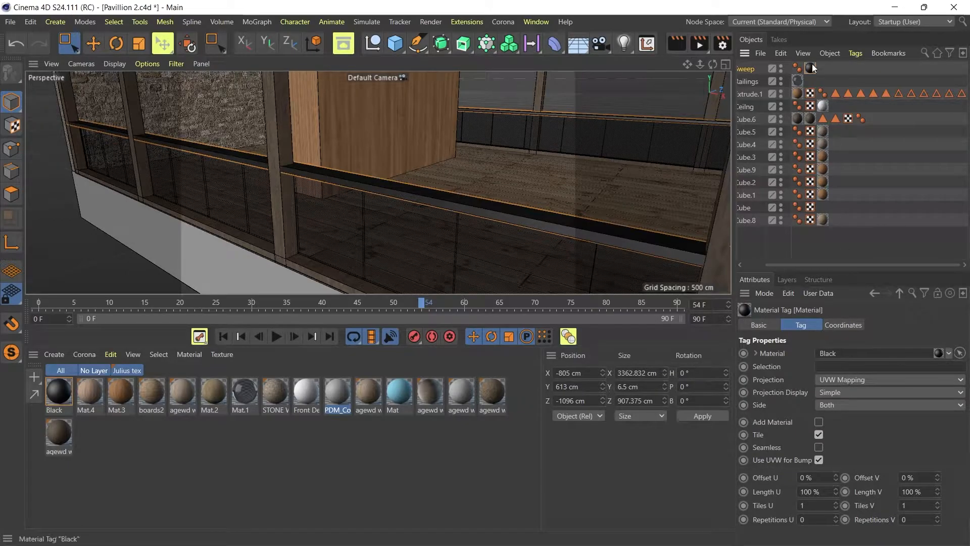
left_click(889, 379)
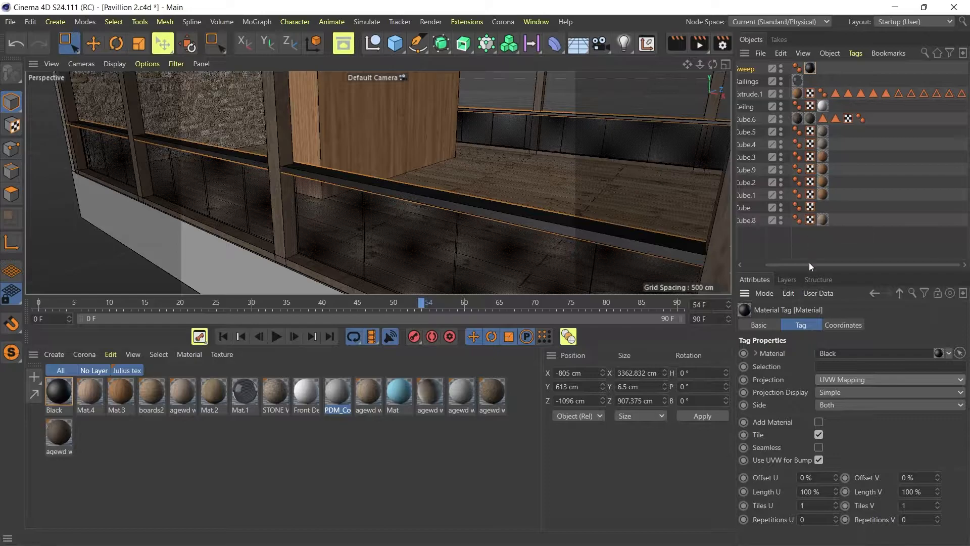
left_click(771, 81)
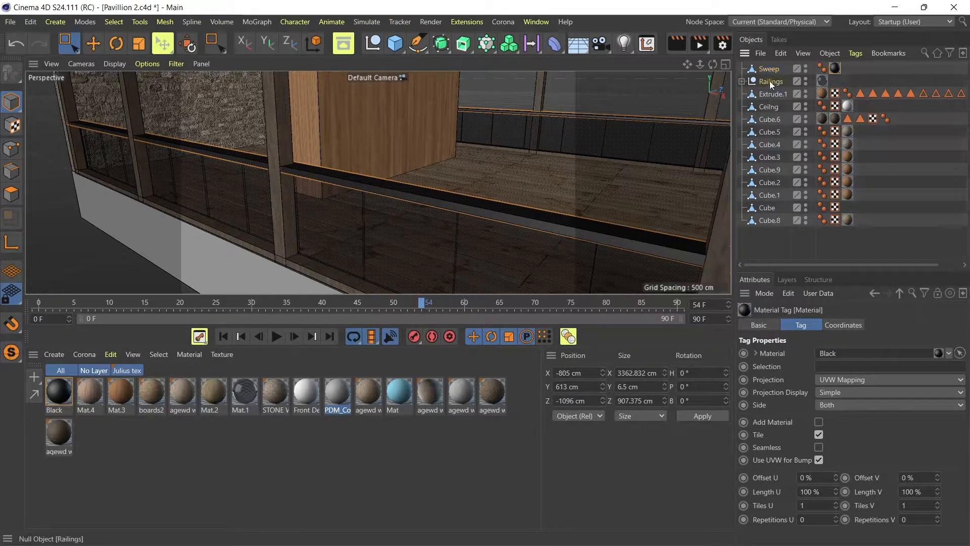
left_click(769, 69)
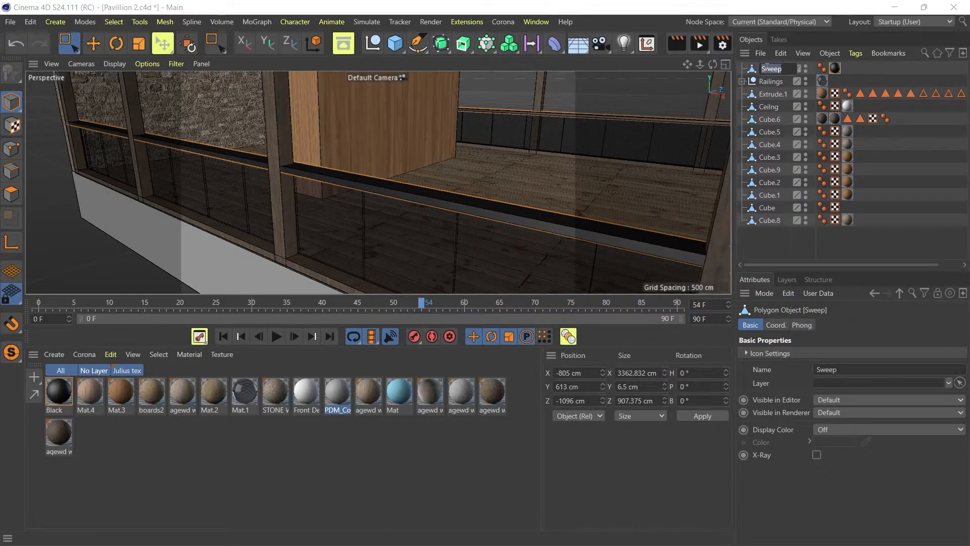
type("Top rail")
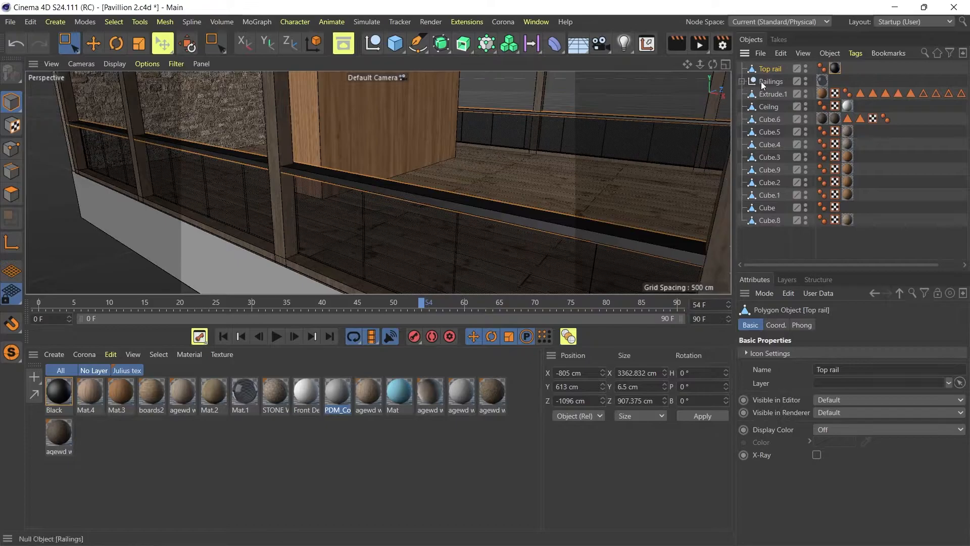
left_click(744, 81)
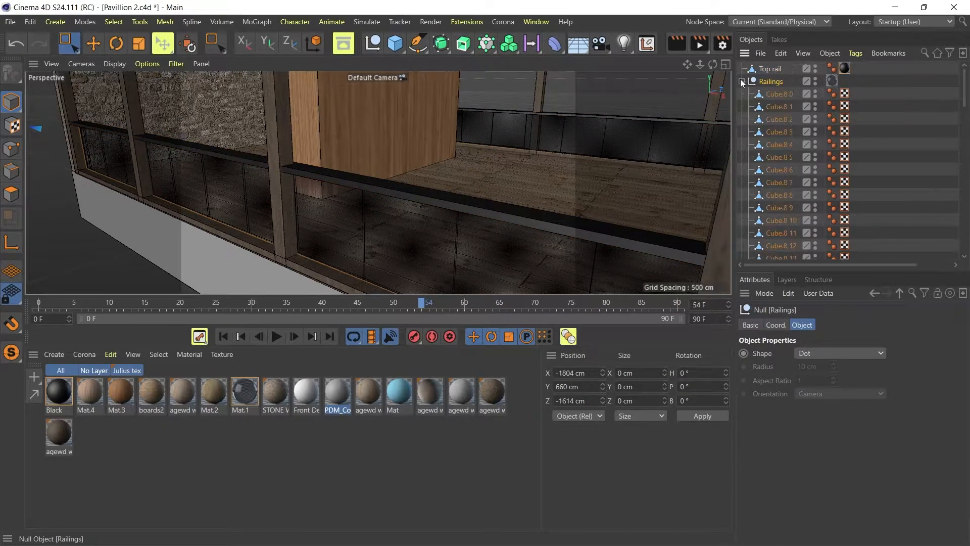
scroll("down", 3)
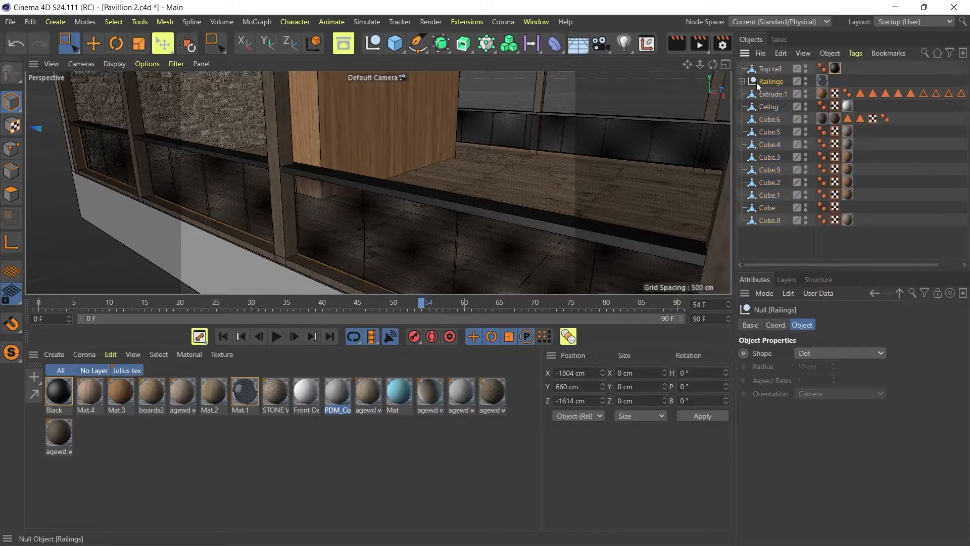
Rename the Extrude.1 stairs object 'Staeps' and check its wood material tag and the Cube.6 wall.
left_click(772, 93)
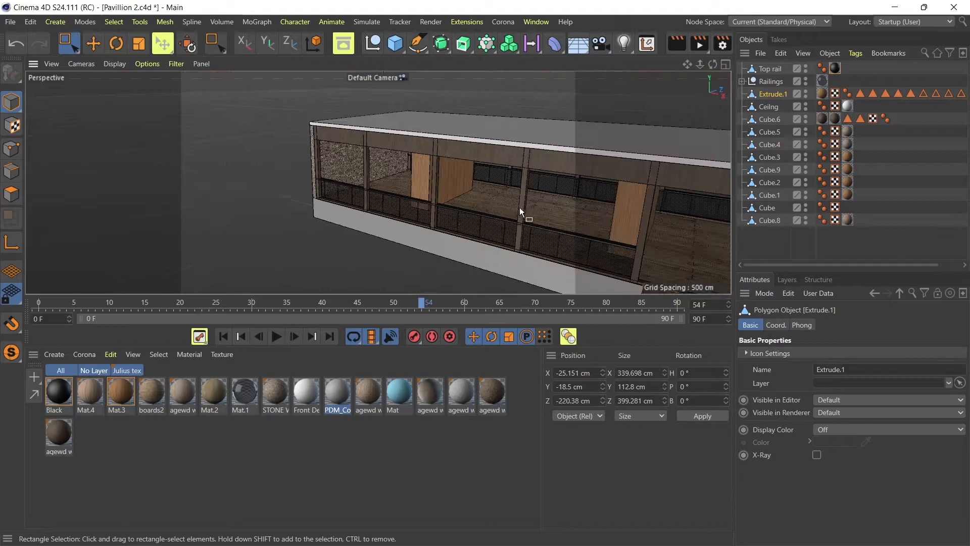
left_click(772, 93)
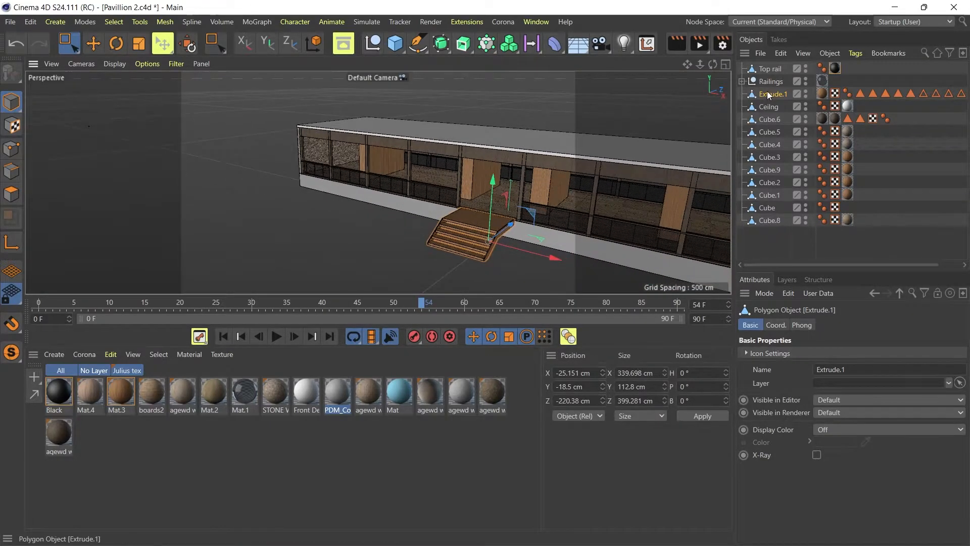
double_click(771, 93)
type("Staeps")
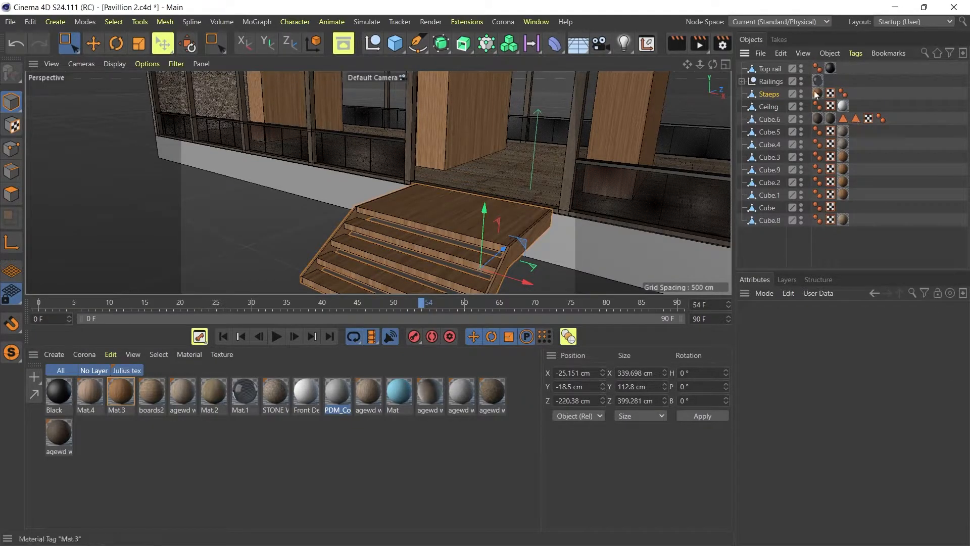
left_click(816, 93)
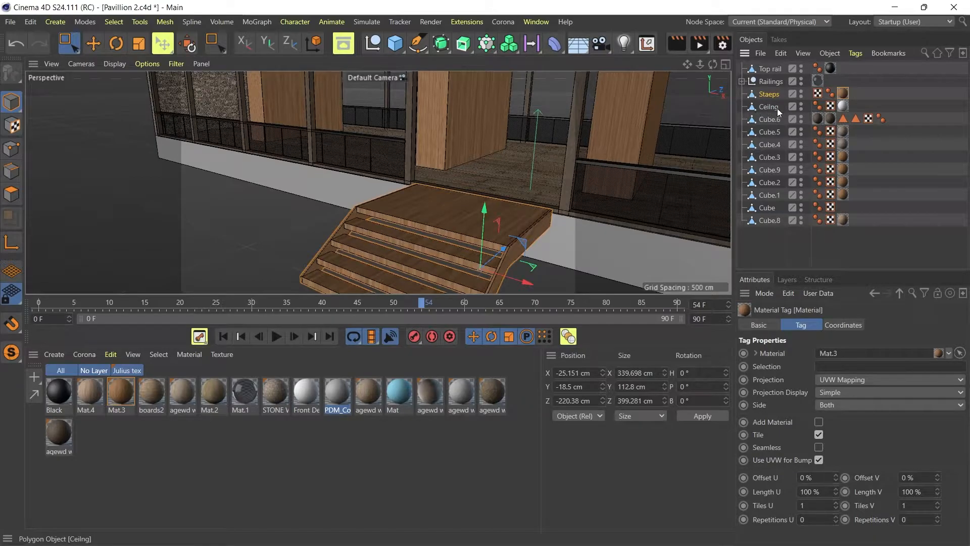
left_click(770, 106)
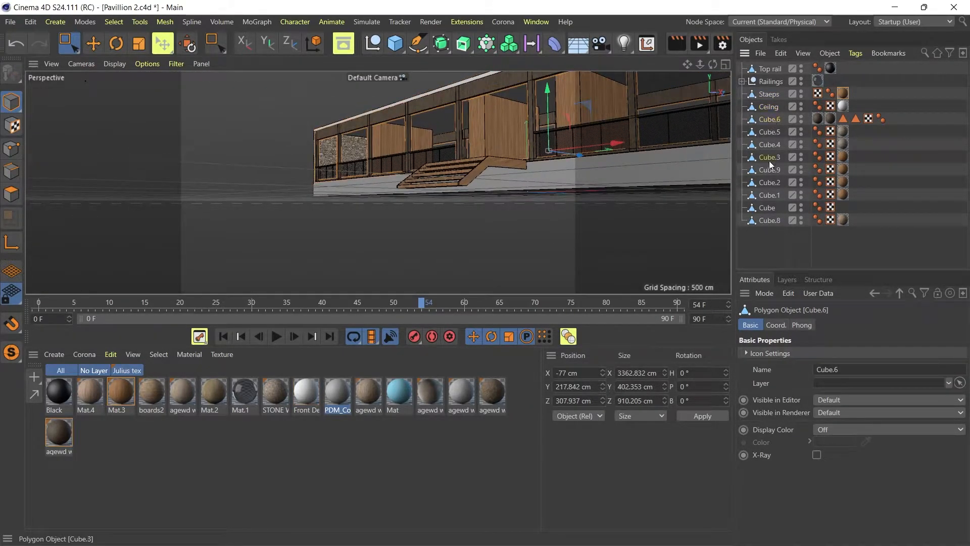
left_click(771, 131)
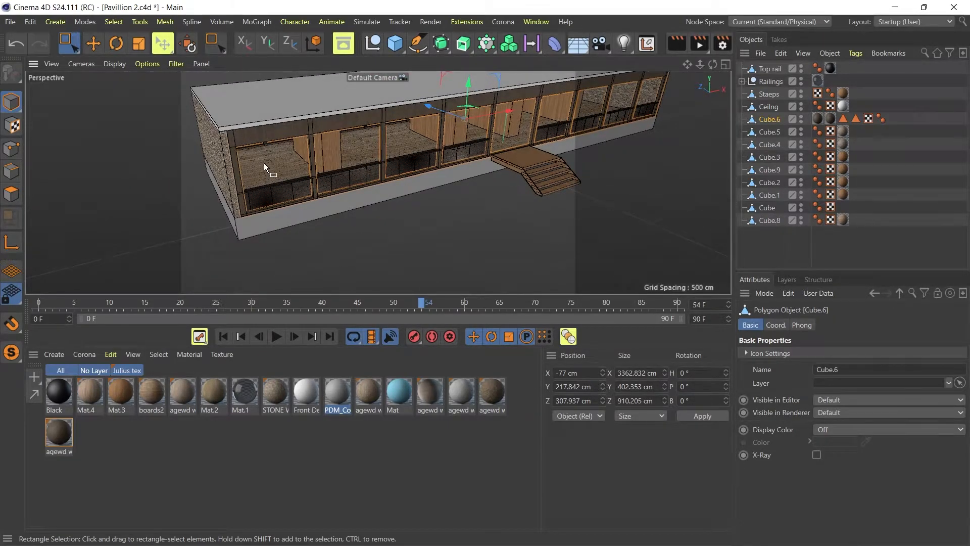
left_click_drag(371, 167, 377, 142)
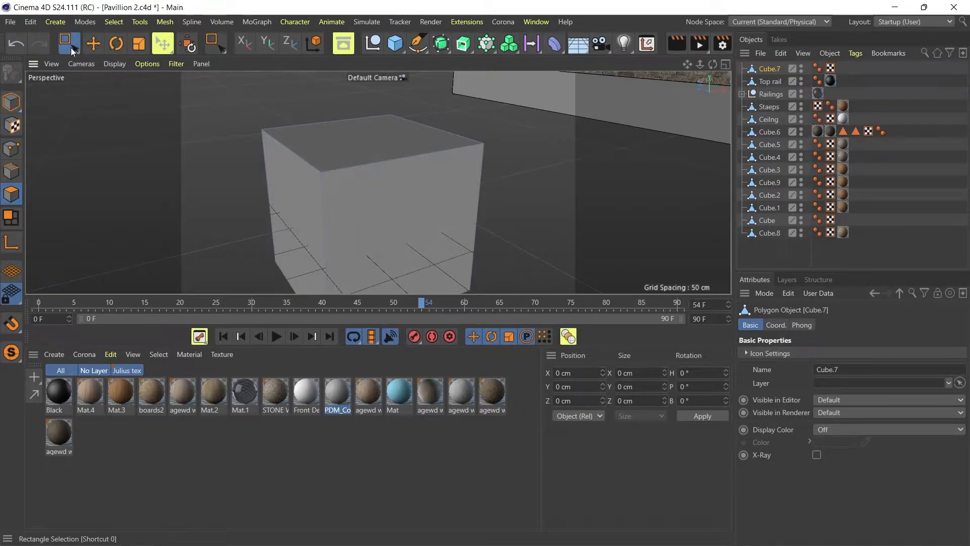
left_click(68, 43)
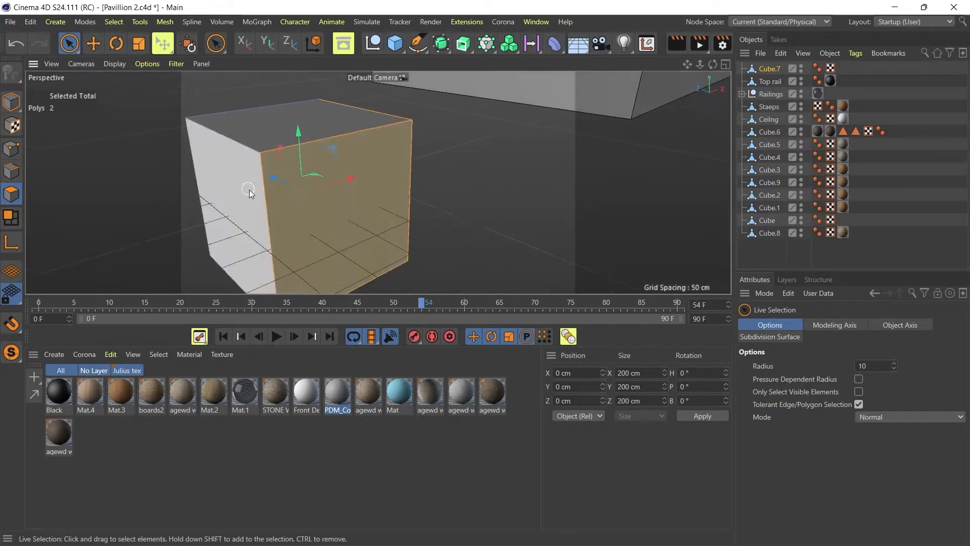
left_click_drag(251, 192, 352, 203)
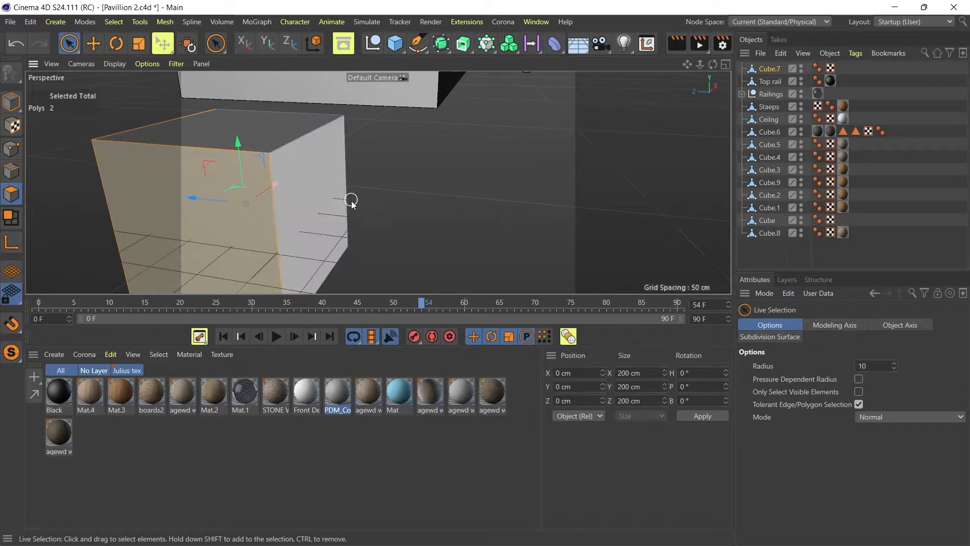
left_click_drag(350, 204, 291, 201)
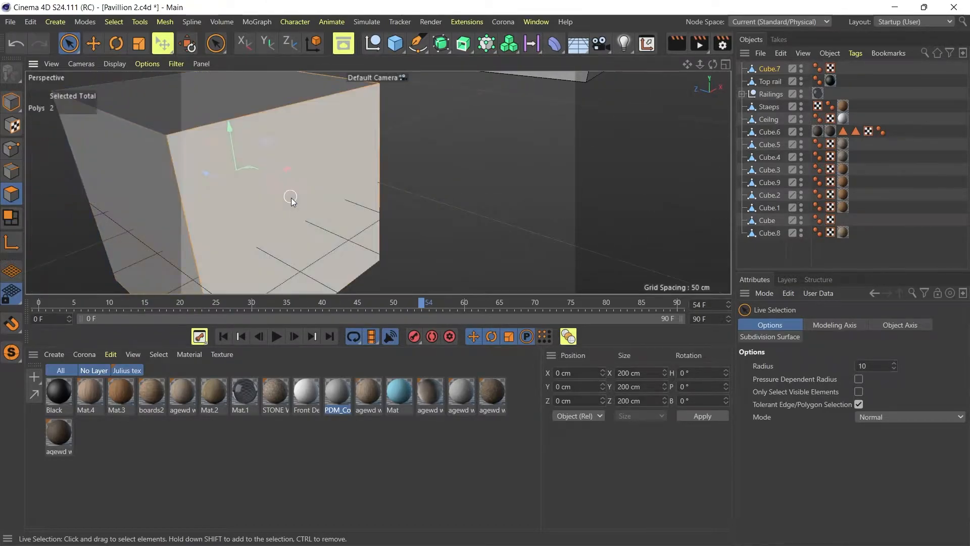
left_click_drag(291, 201, 298, 211)
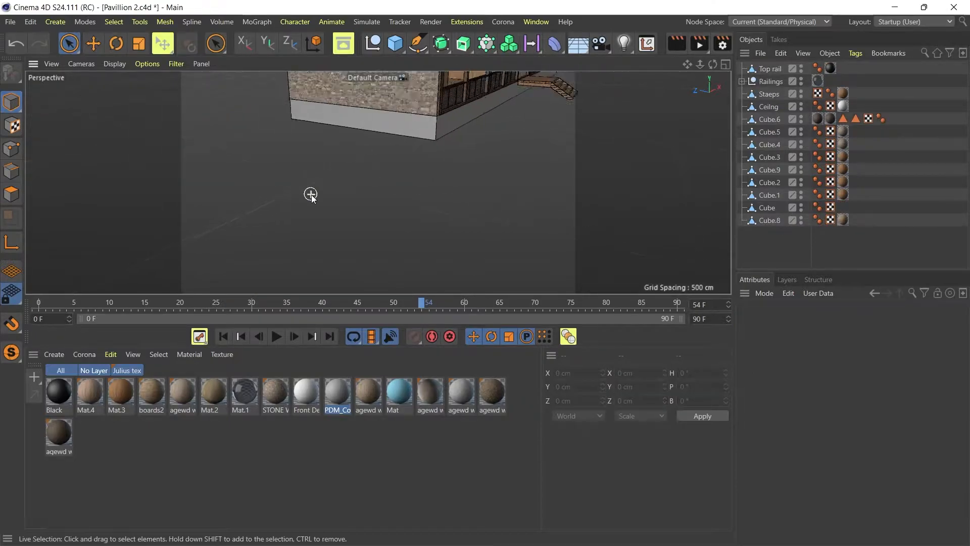
left_click(767, 207)
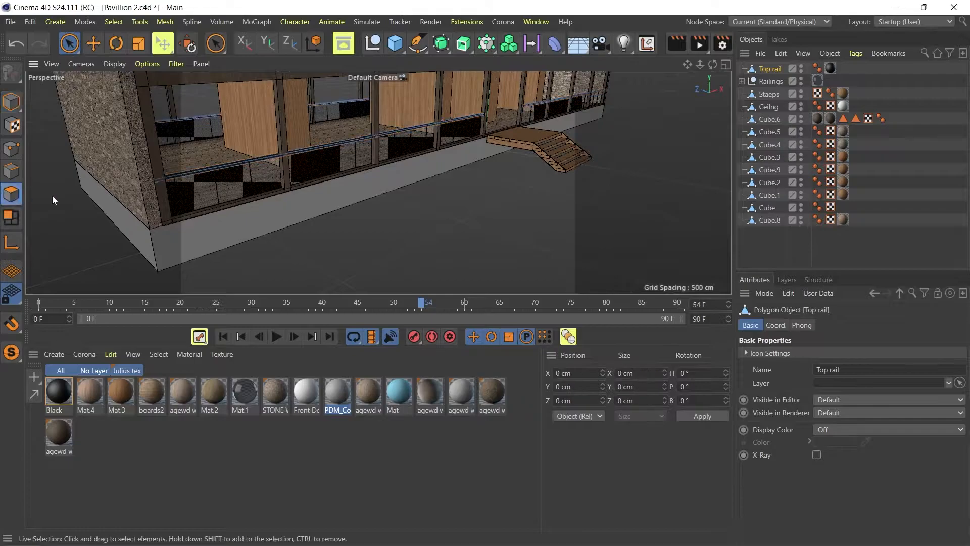
left_click(324, 154)
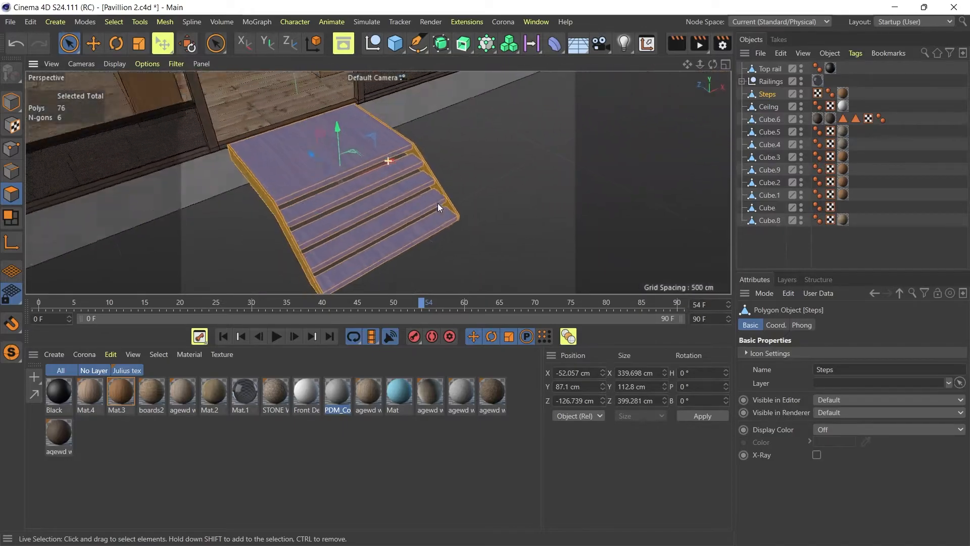
left_click_drag(437, 208, 362, 154)
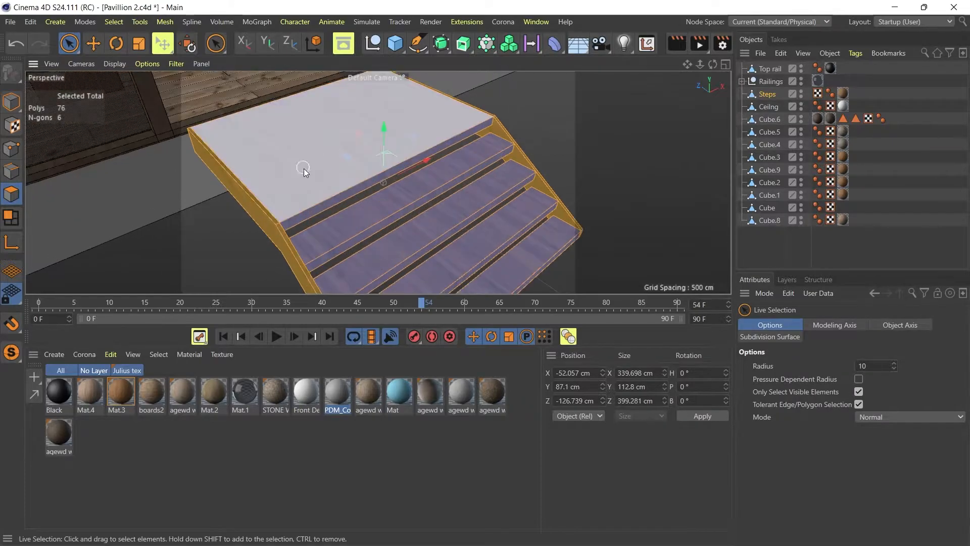
left_click(356, 219)
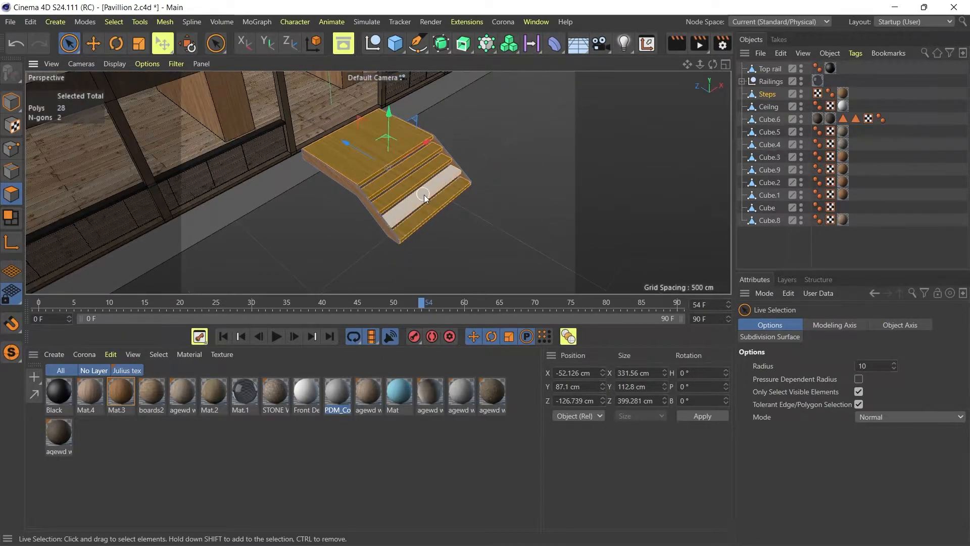
left_click(495, 188)
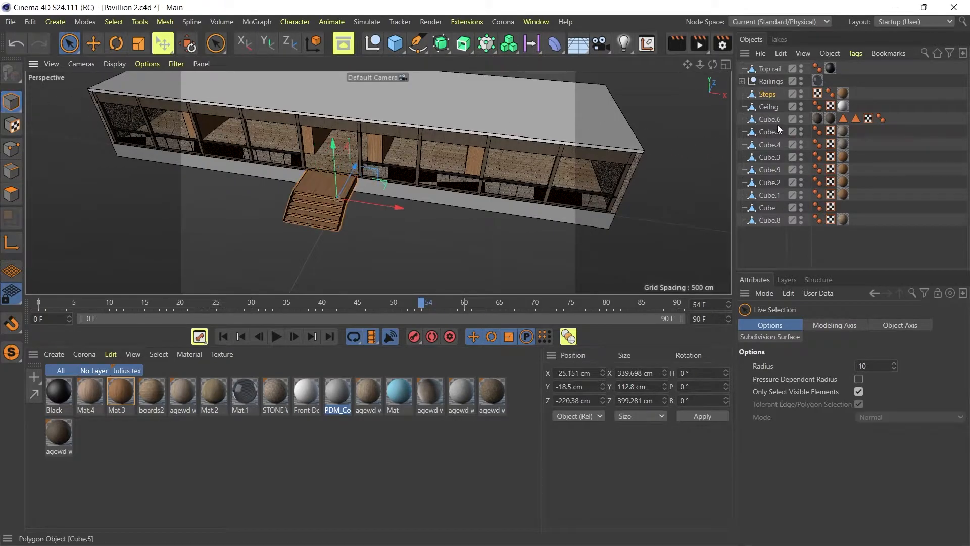
Select the Cube.3 wall and show Mat.4's Color attributes in the Material Manager.
left_click(770, 119)
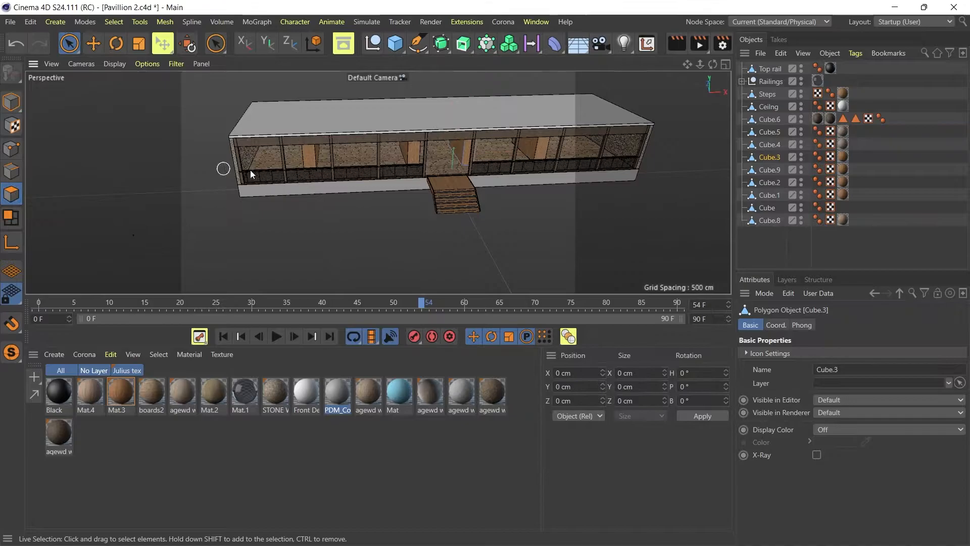
left_click(11, 101)
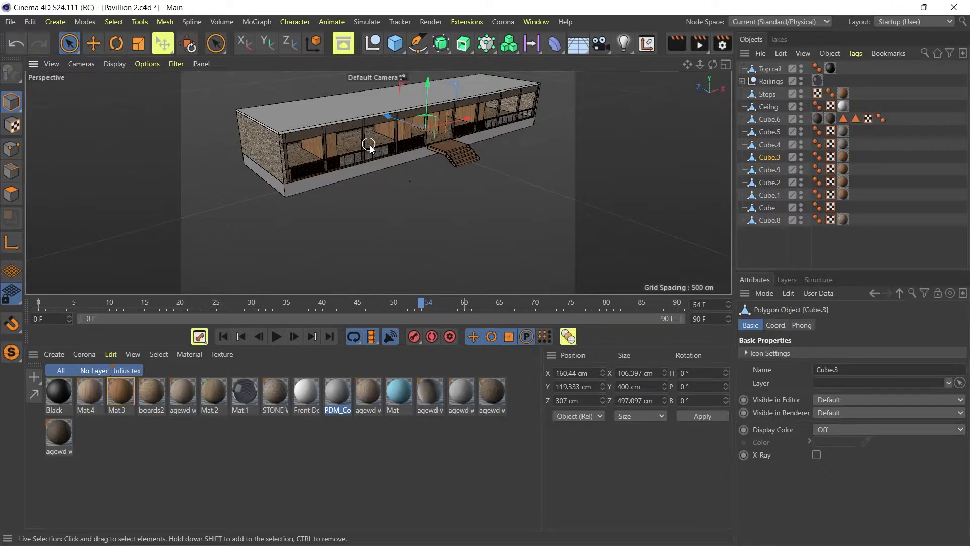
mouse_move(317, 184)
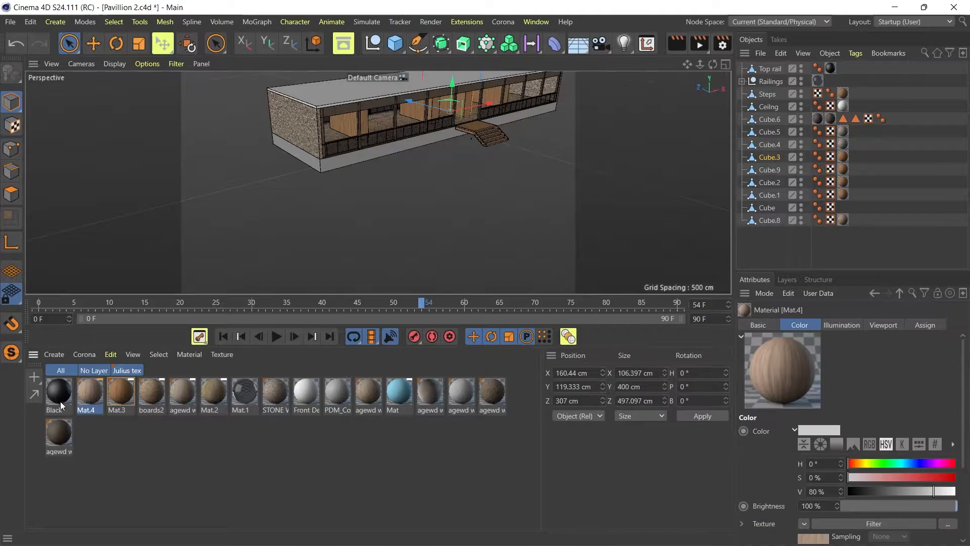
Bring up Mat.4 in the Material Editor on its Color channel.
double_click(89, 393)
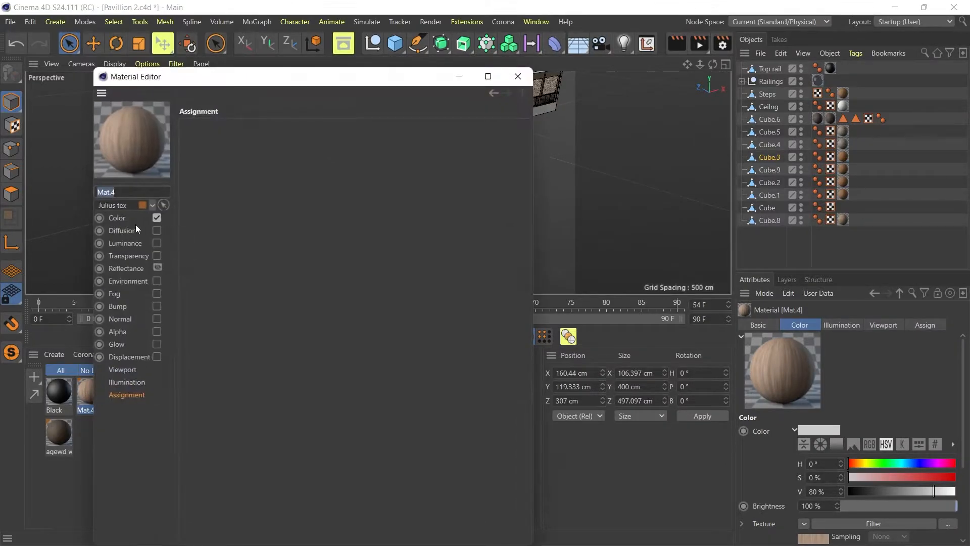
left_click(117, 218)
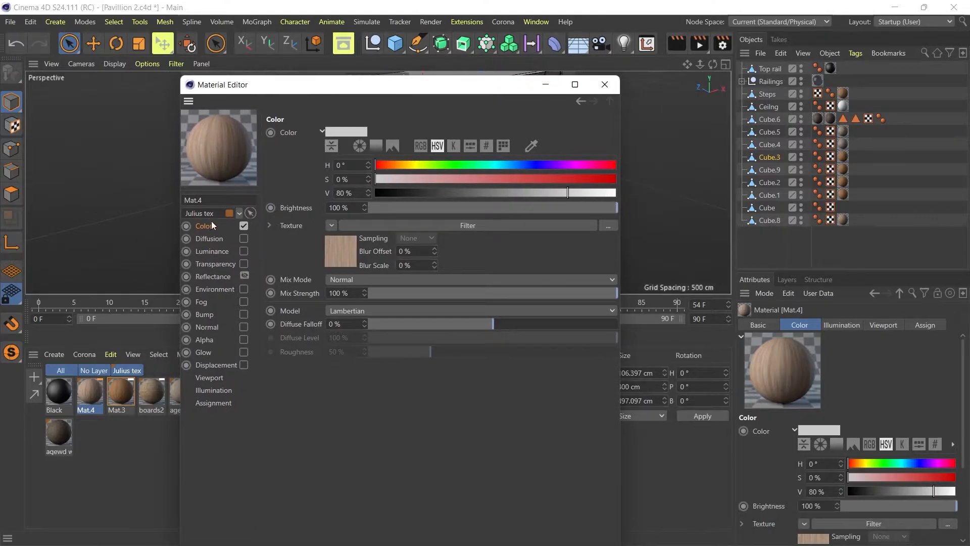
mouse_move(235, 222)
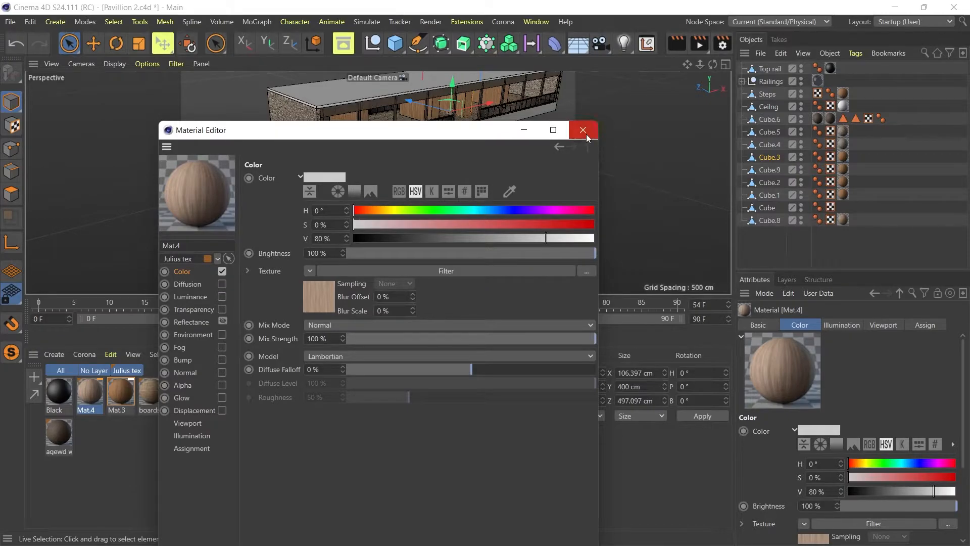
Review Mat.4 and boards2 300 200, then clear the image texture from PDM_Concrete_02N's Color channel.
left_click(582, 131)
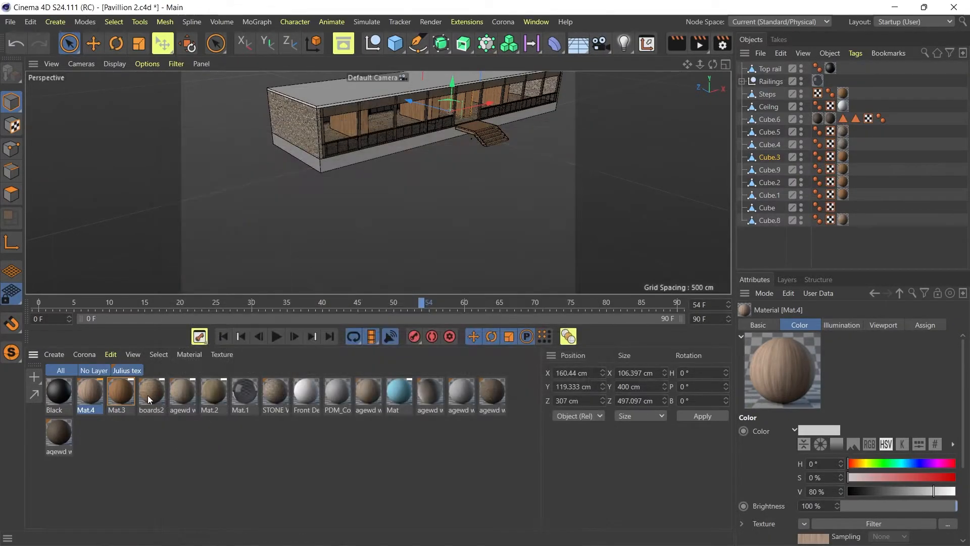
double_click(151, 392)
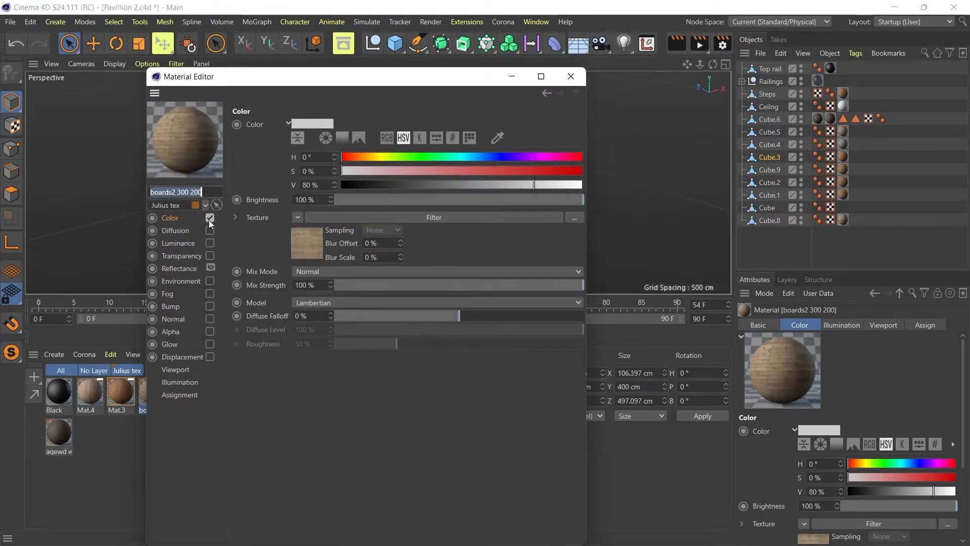
left_click(569, 75)
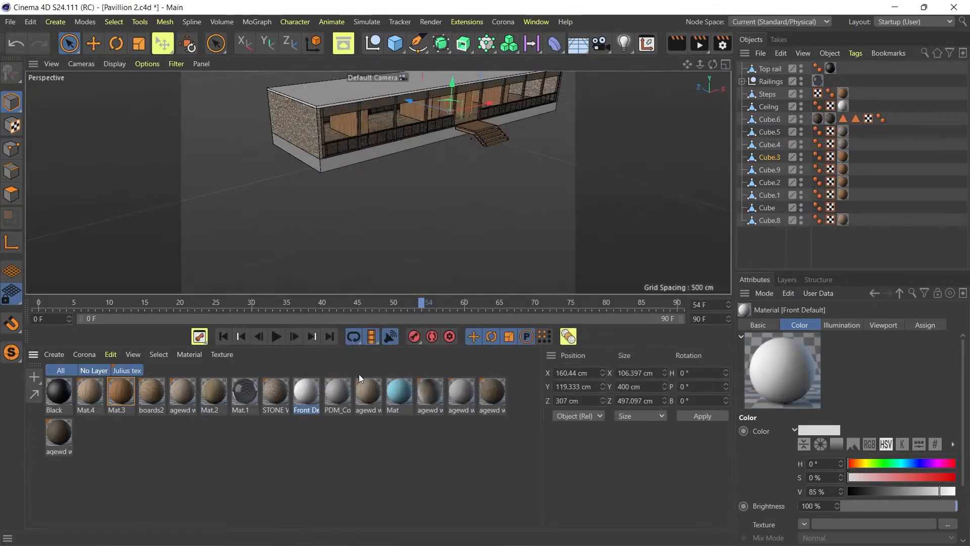
double_click(338, 393)
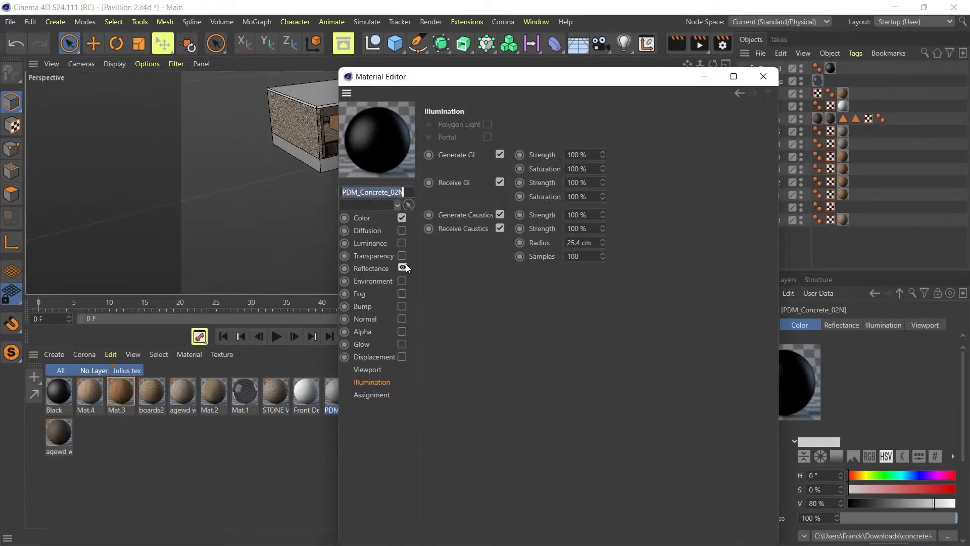
left_click(363, 218)
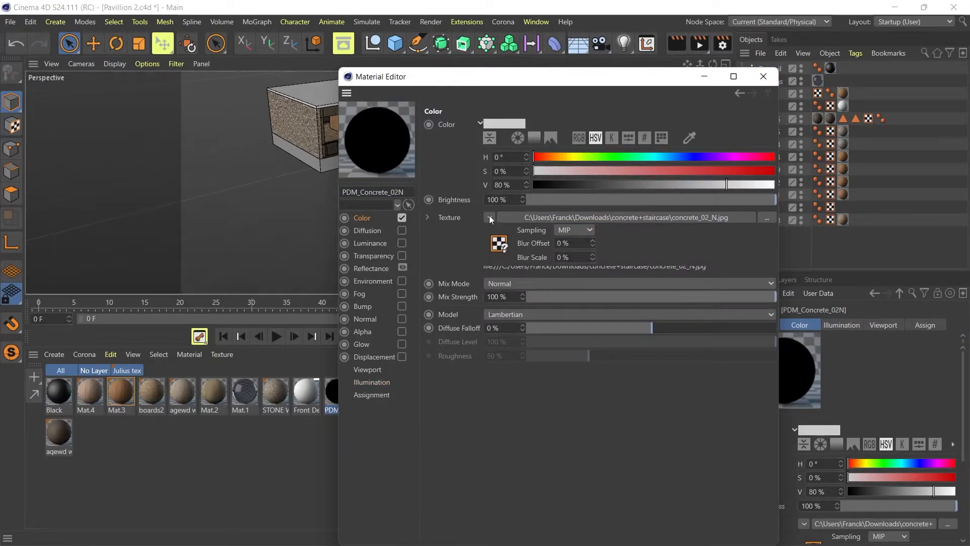
left_click(490, 217)
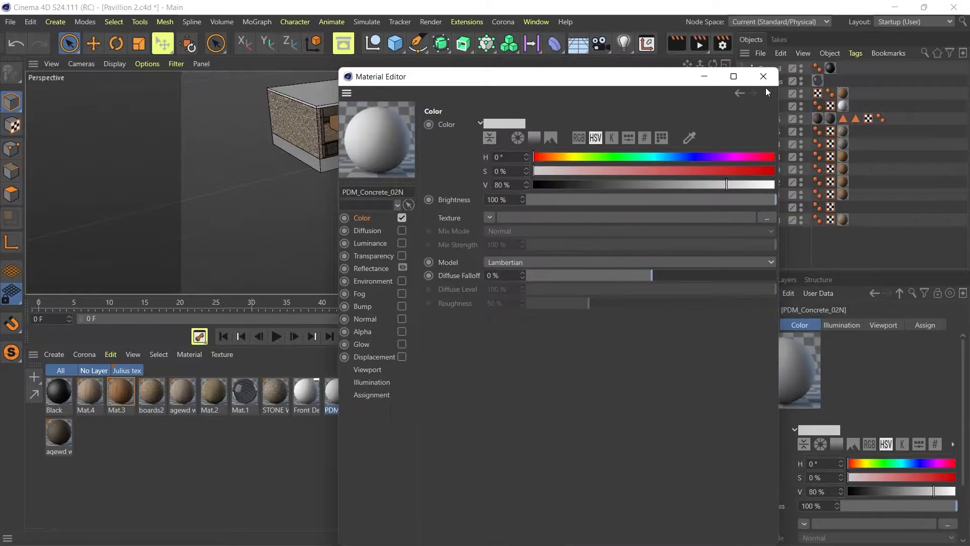
left_click(762, 76)
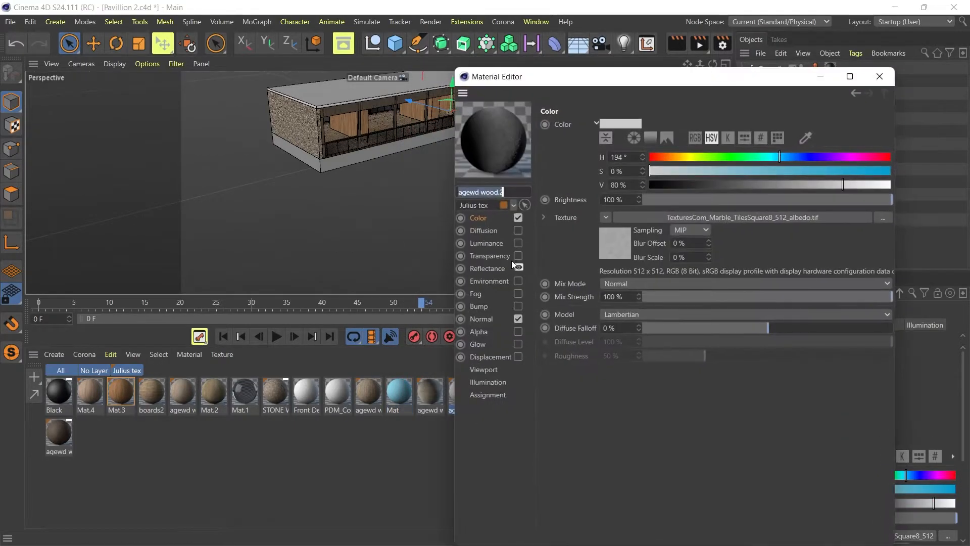
Inspect the agewd wood.2, agewd wood.4, Black and Mat.4 materials in the Material Editor.
left_click(878, 76)
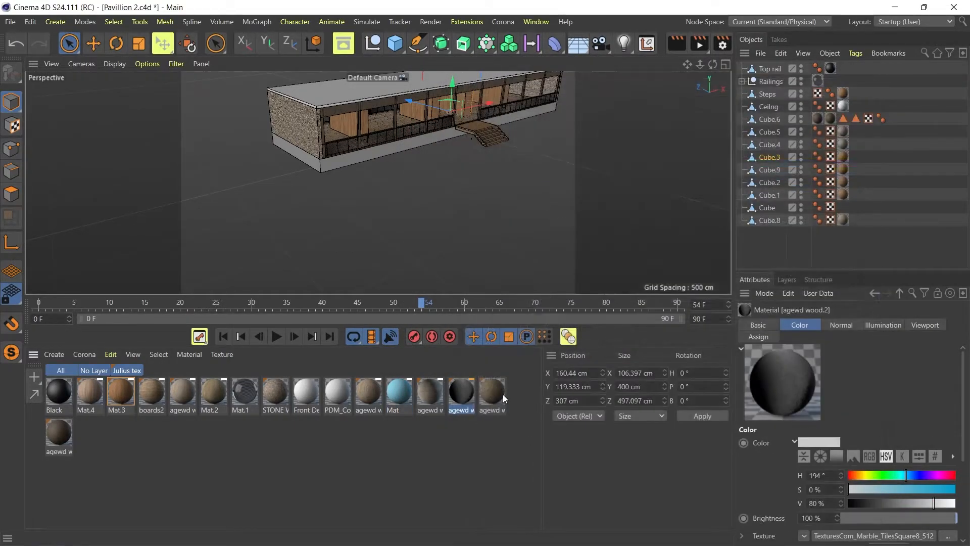
double_click(491, 392)
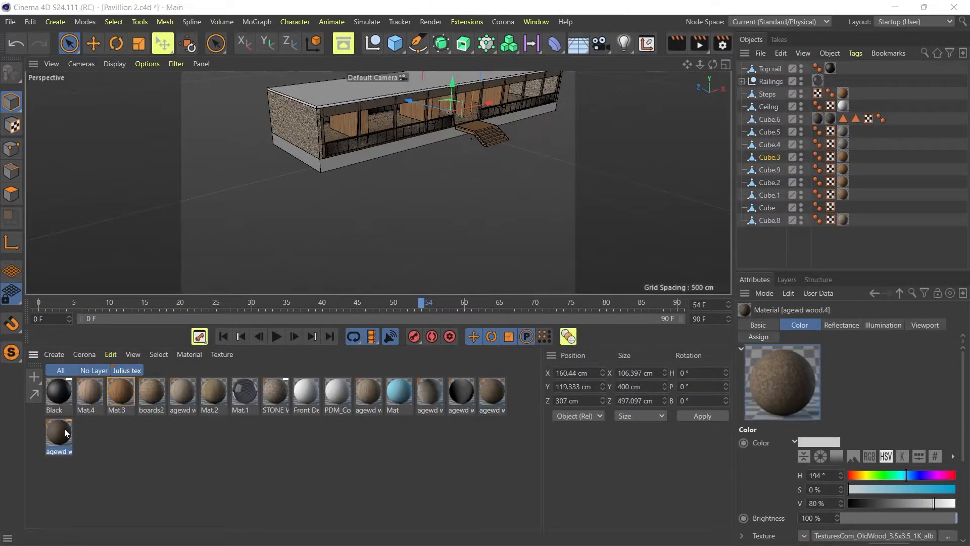
double_click(59, 433)
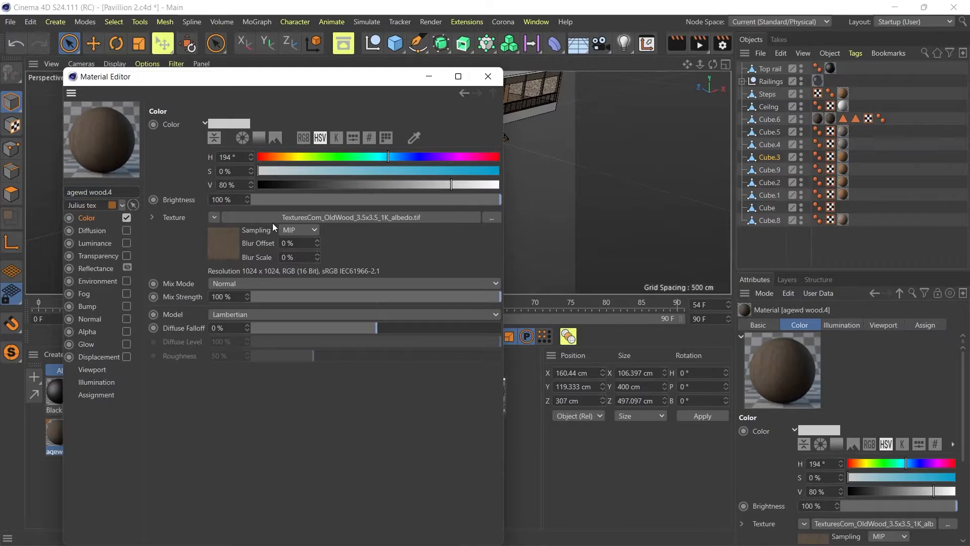
left_click(488, 76)
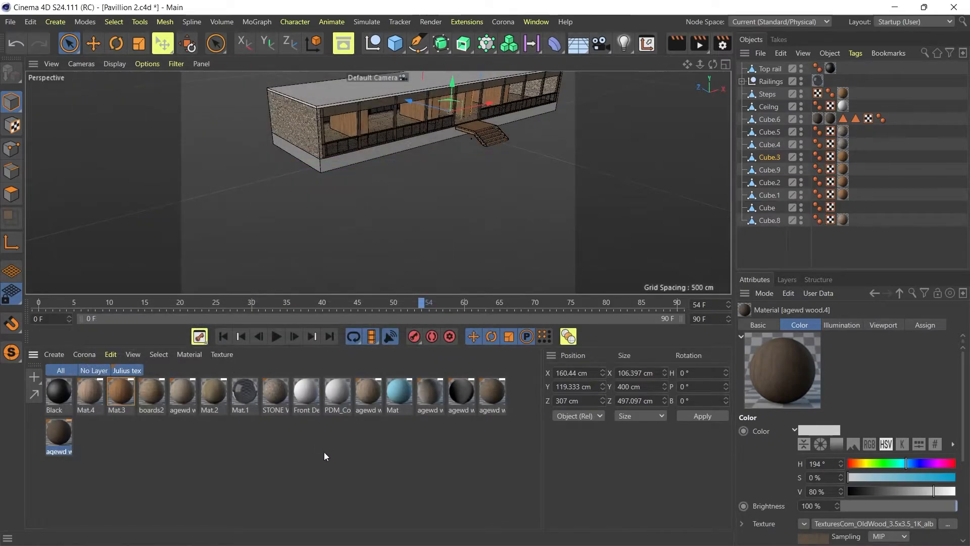
left_click(57, 392)
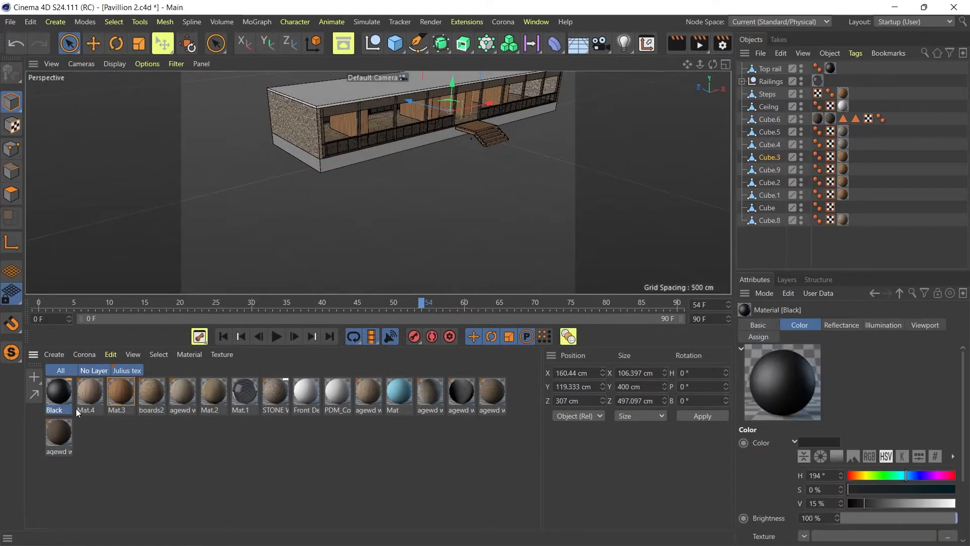
double_click(58, 391)
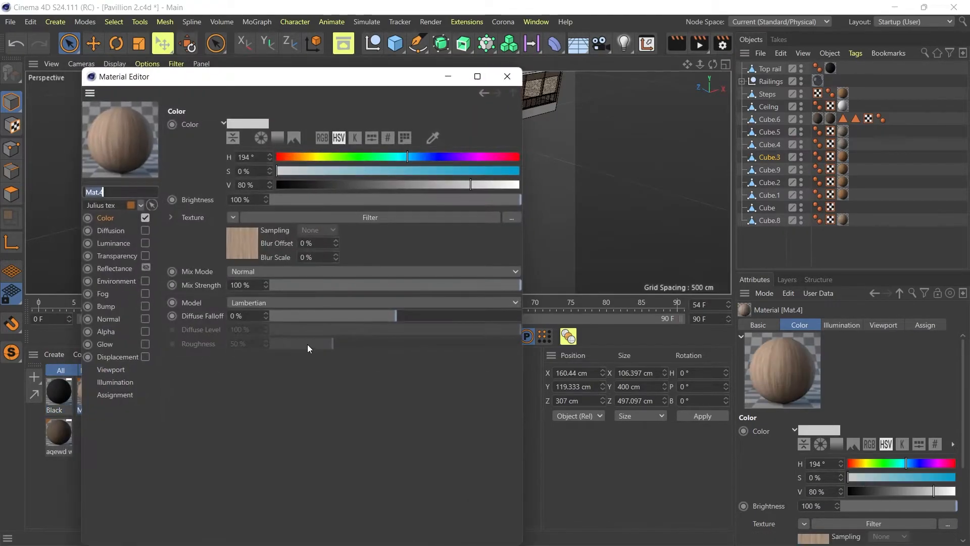
left_click(507, 75)
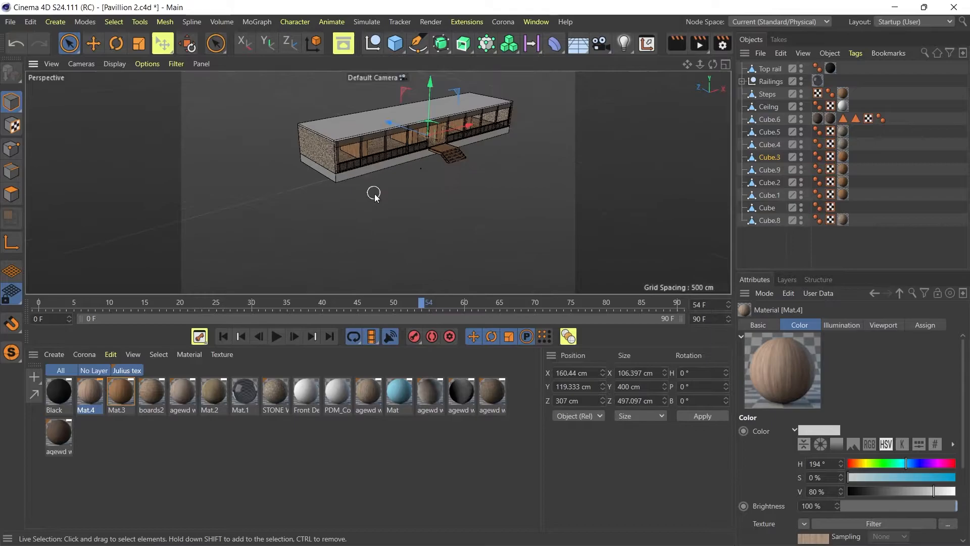
Assign STONE WALLS 150 300 to the Cube.5 end wall and show its material tag, currently spherical projection.
left_click_drag(374, 192, 368, 175)
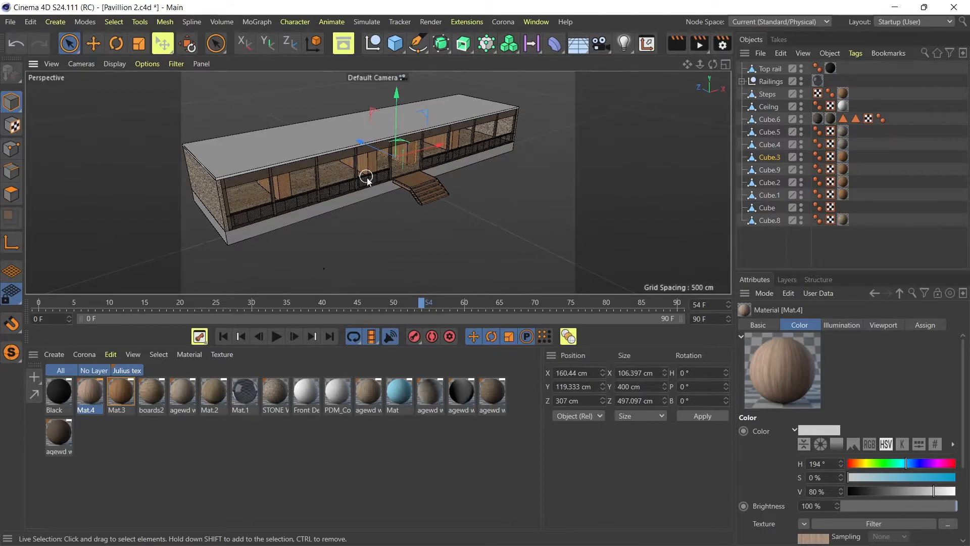
left_click(768, 94)
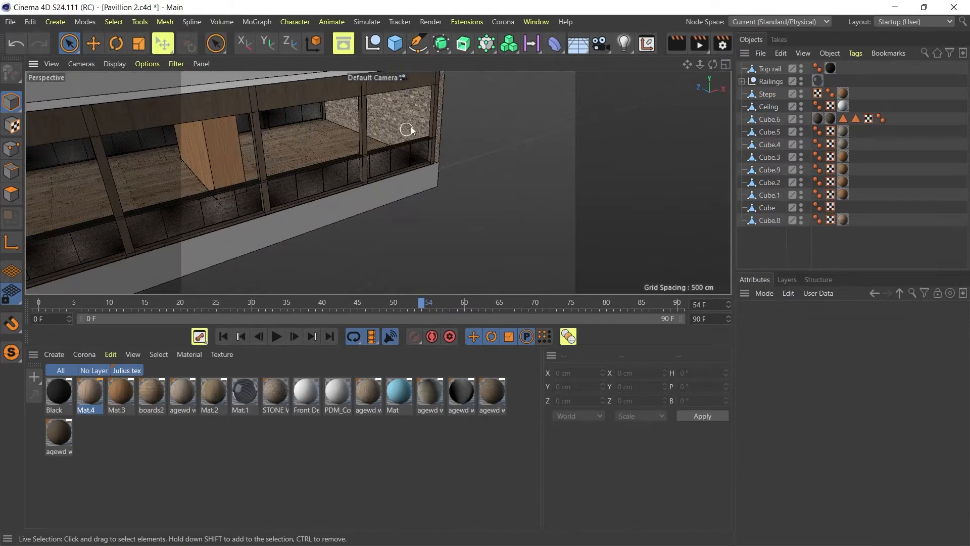
left_click(396, 131)
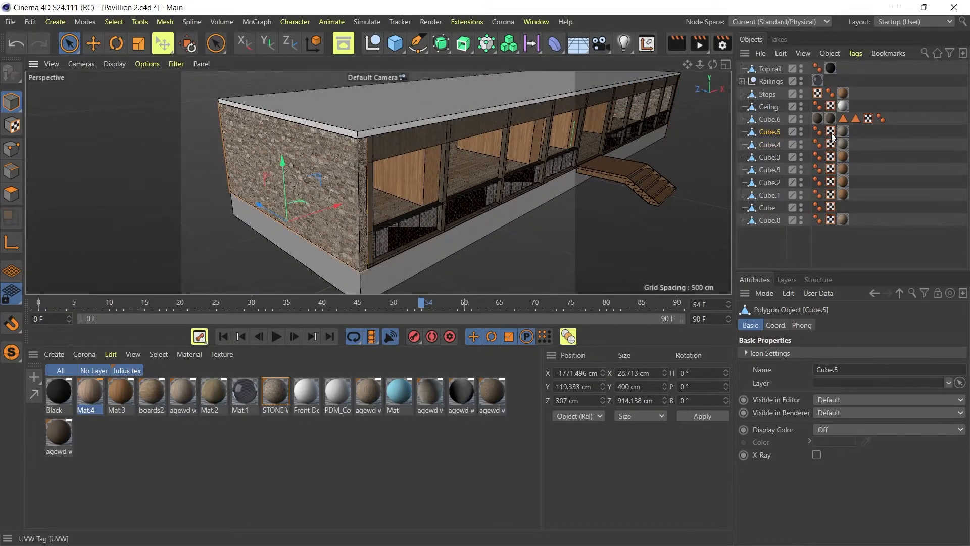
left_click(818, 135)
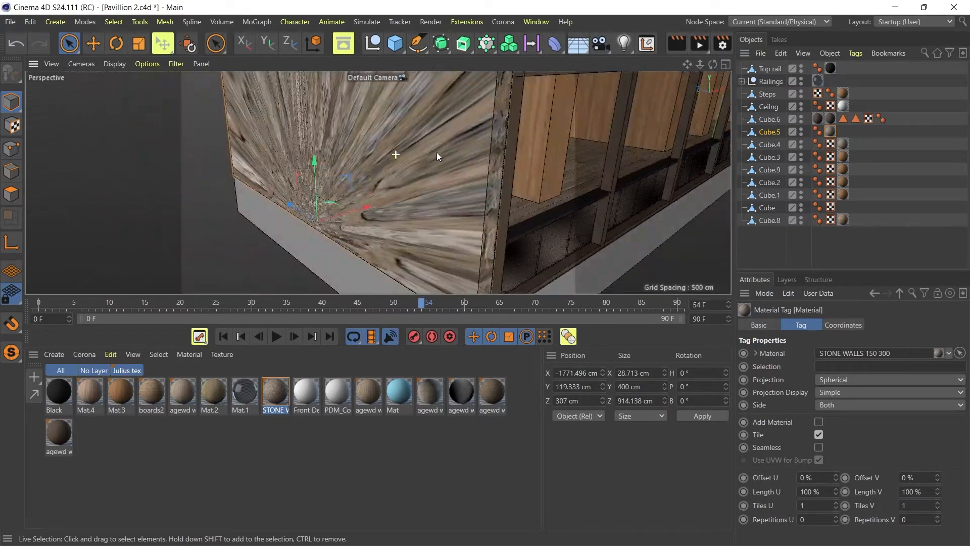
Switch the Cube.5 stone material tag to Cubic projection and bring up the Tags commands.
left_click(888, 379)
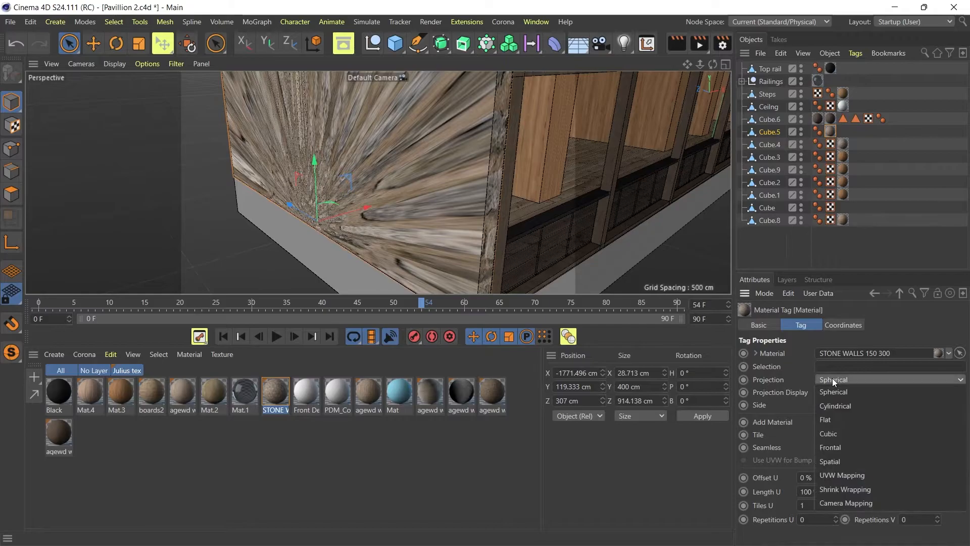
left_click(830, 433)
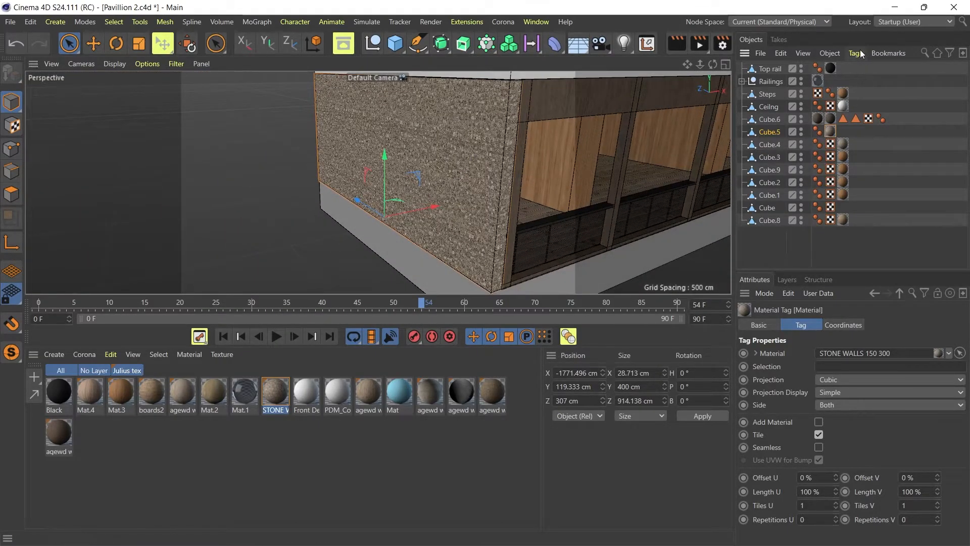
left_click(856, 54)
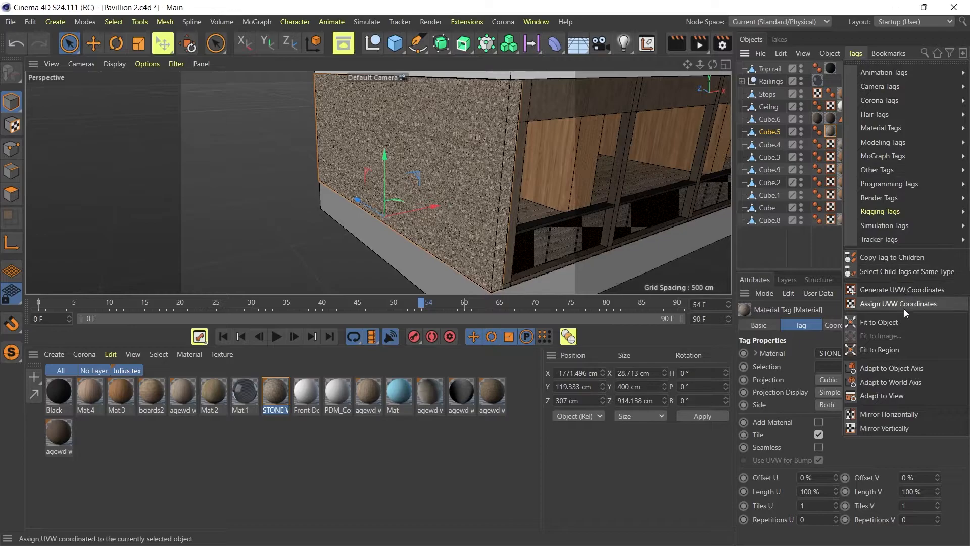
left_click(900, 305)
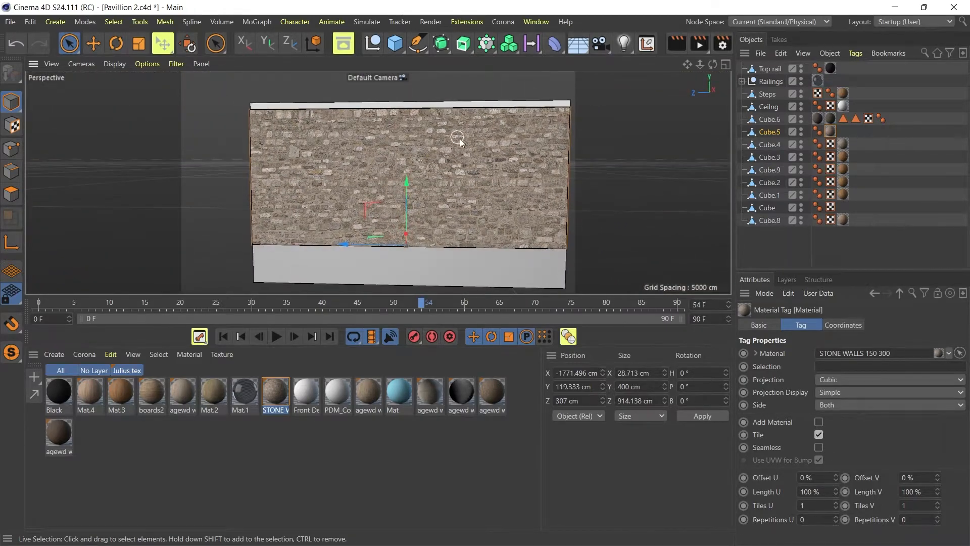
left_click_drag(458, 142, 466, 154)
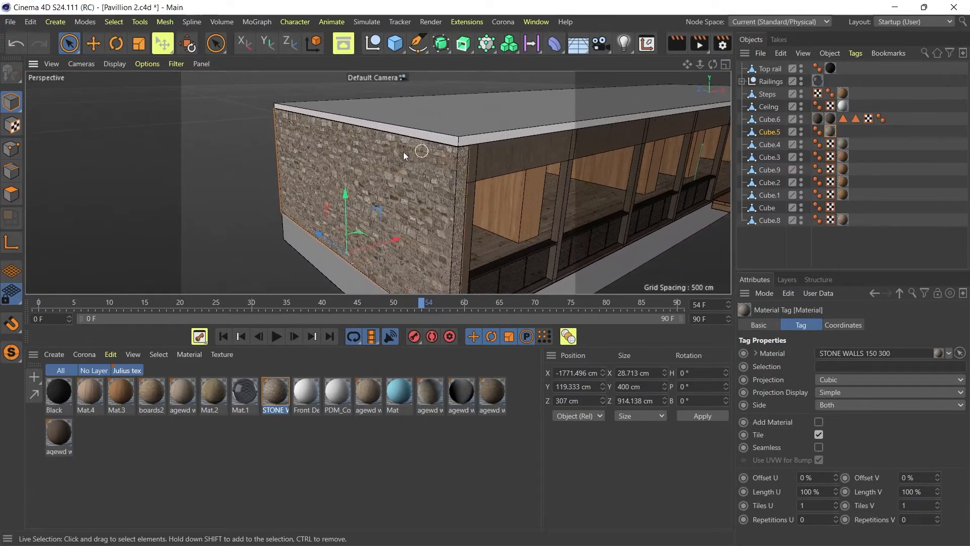
left_click_drag(402, 154, 399, 173)
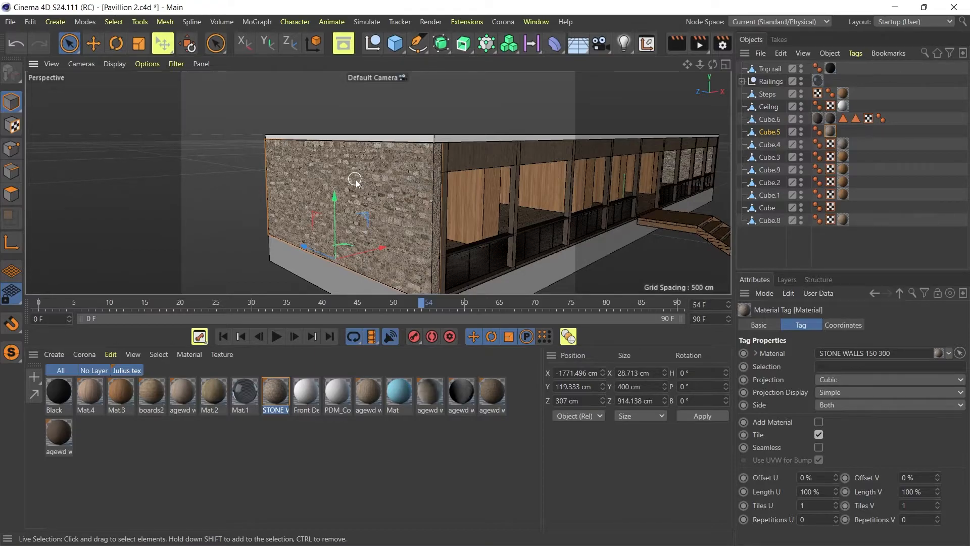
left_click_drag(356, 183, 388, 183)
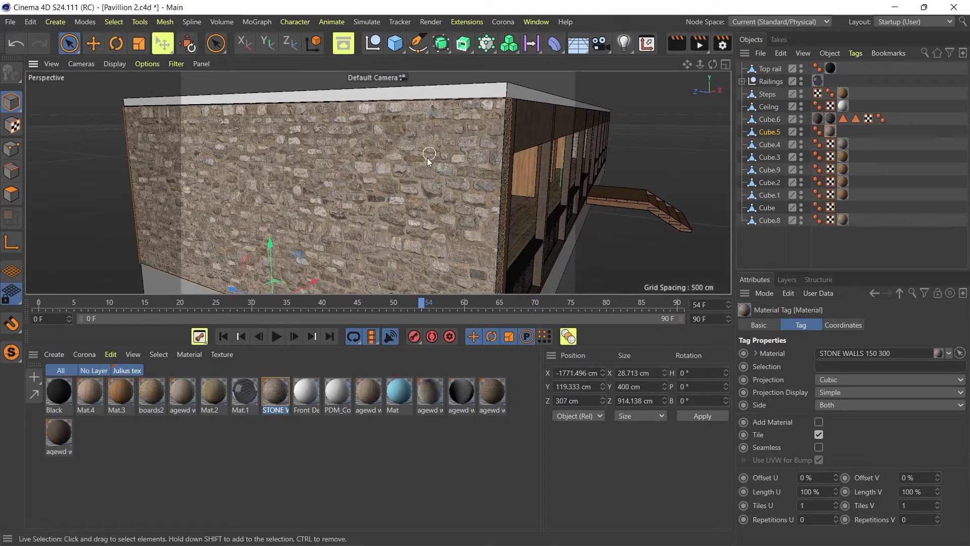
mouse_move(359, 170)
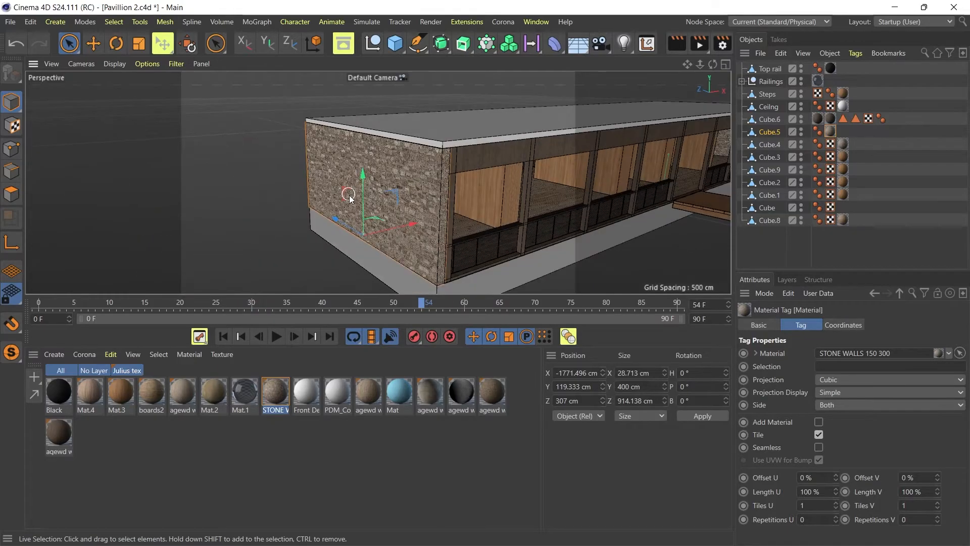
mouse_move(393, 172)
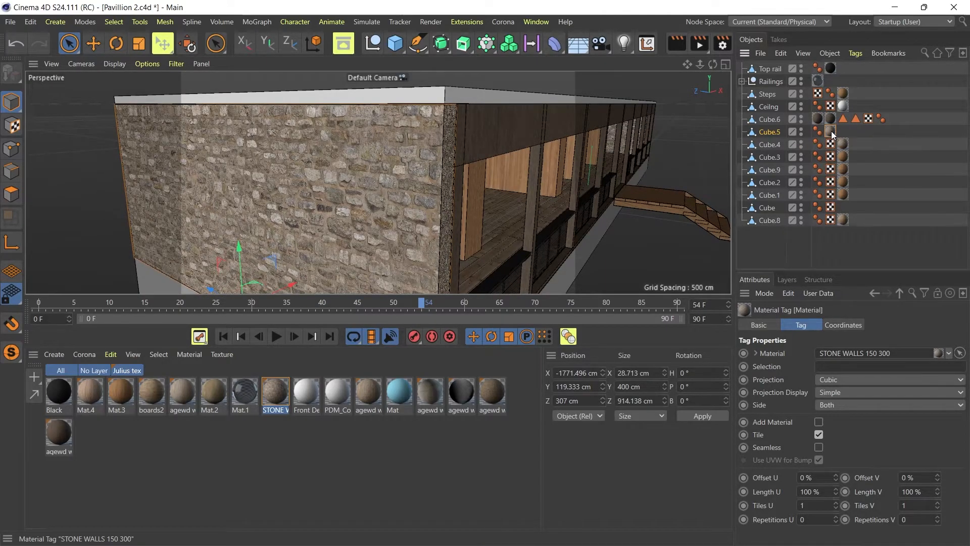
Generate UVW Coordinates for Cube.5's stone tag and check the resulting UVW tags on the walls.
right_click(832, 132)
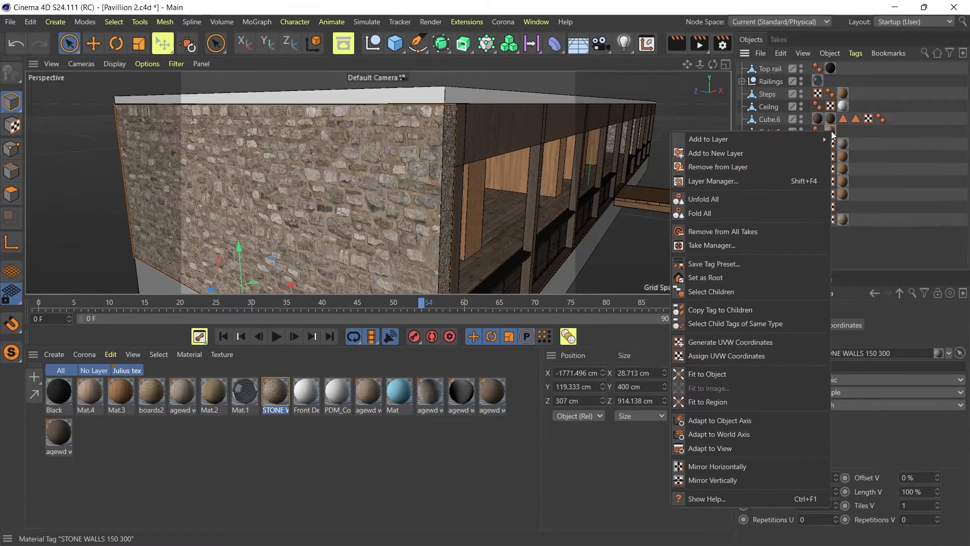
mouse_move(749, 342)
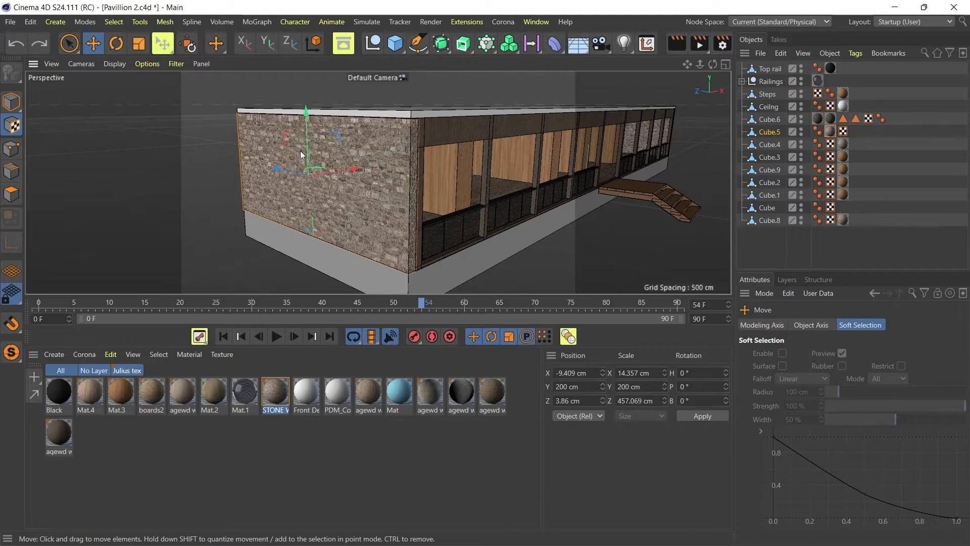
mouse_move(10, 101)
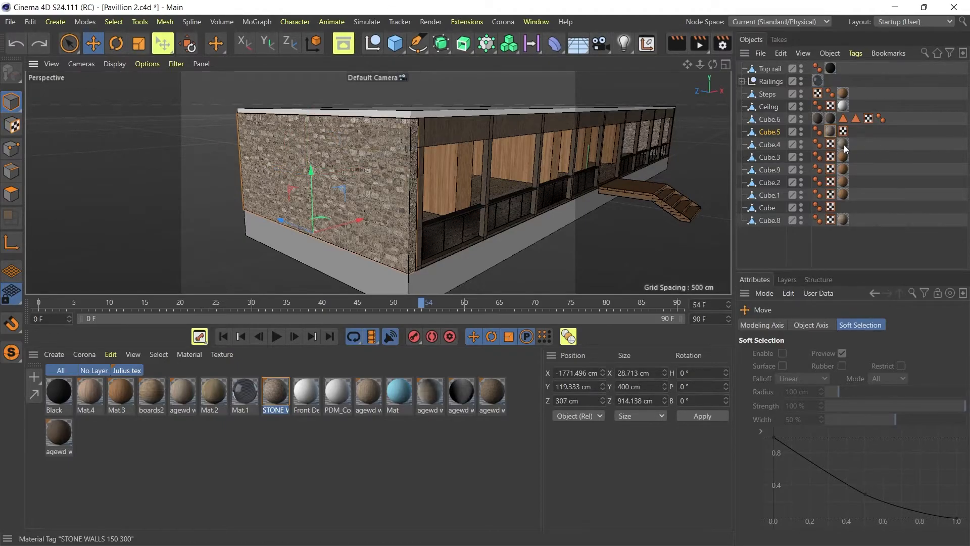
left_click(843, 158)
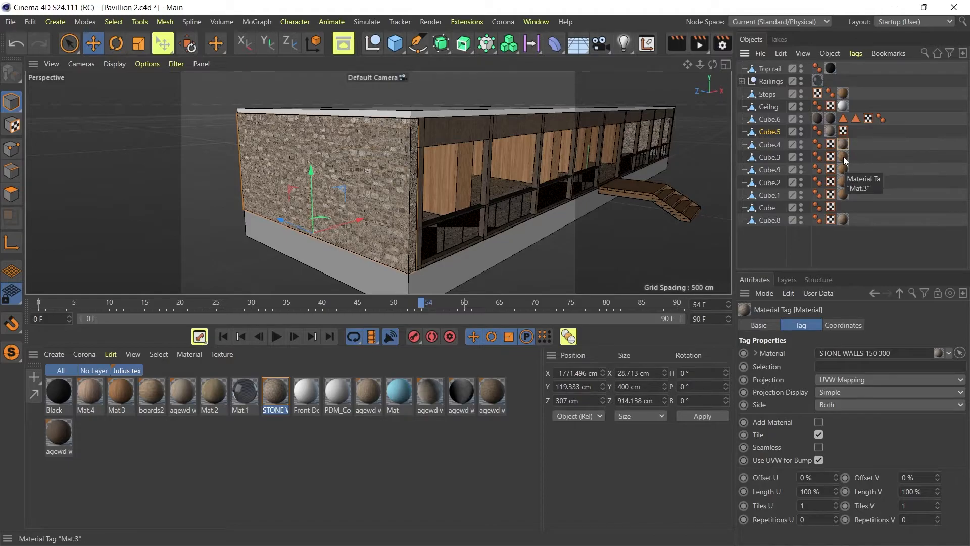
left_click(832, 156)
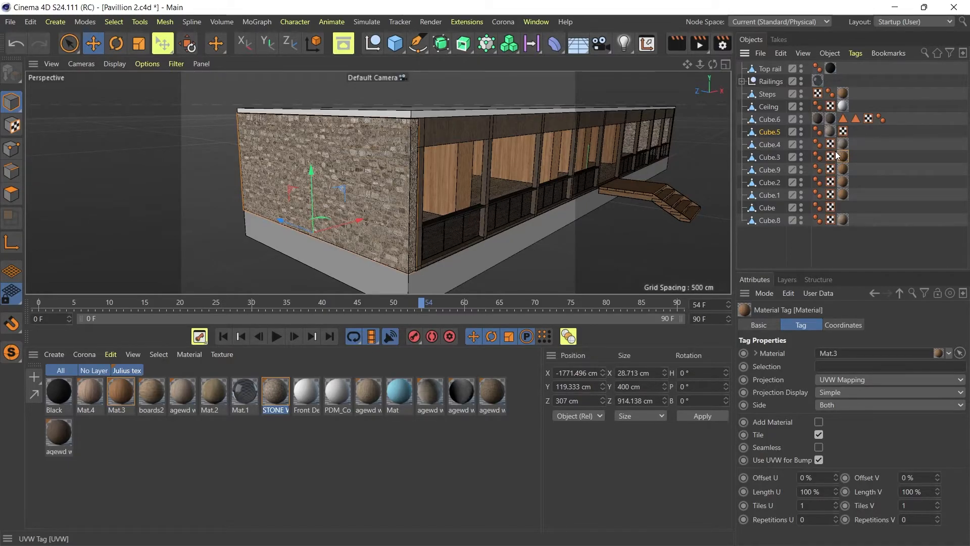
left_click(831, 145)
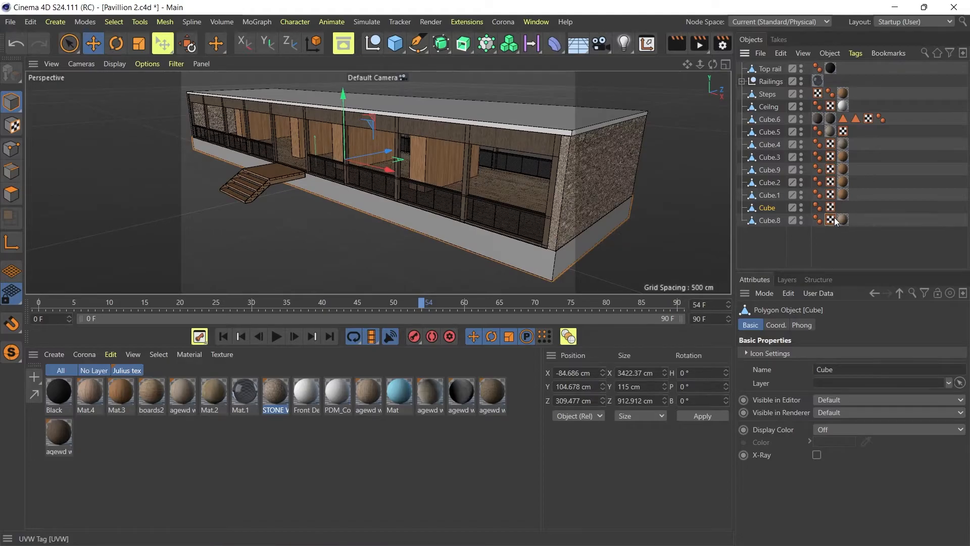
left_click(832, 219)
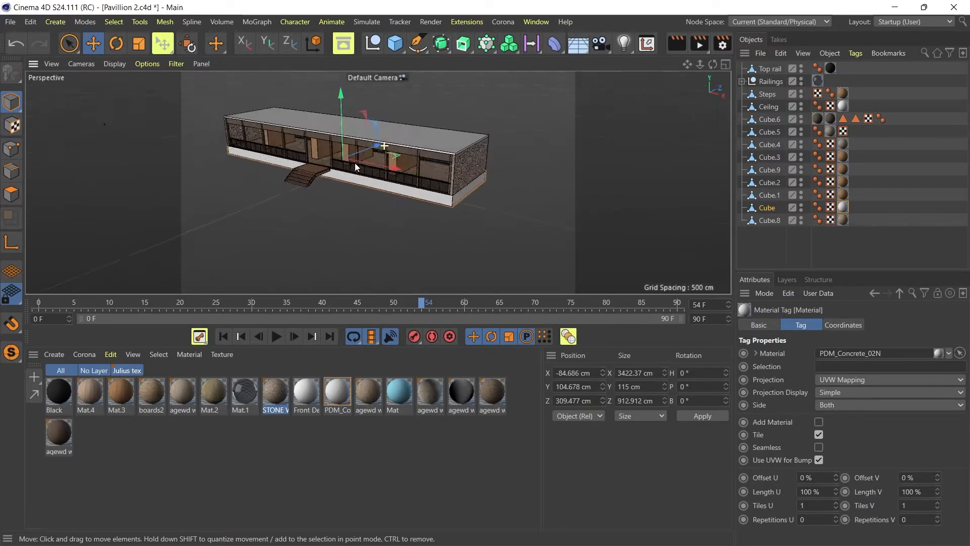
left_click(770, 106)
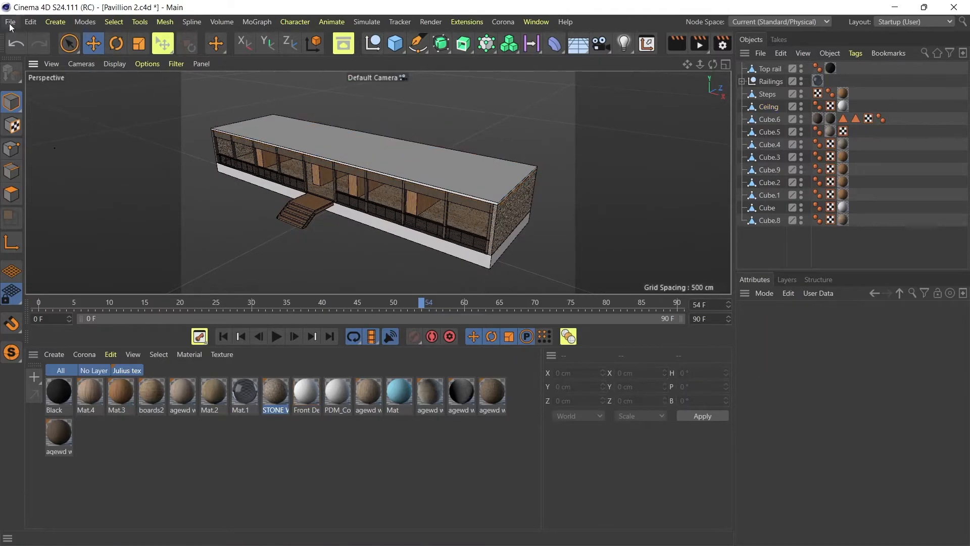
Export the scene via File > Export > FBX with Cameras unchecked in the FBX Export Settings.
left_click(10, 21)
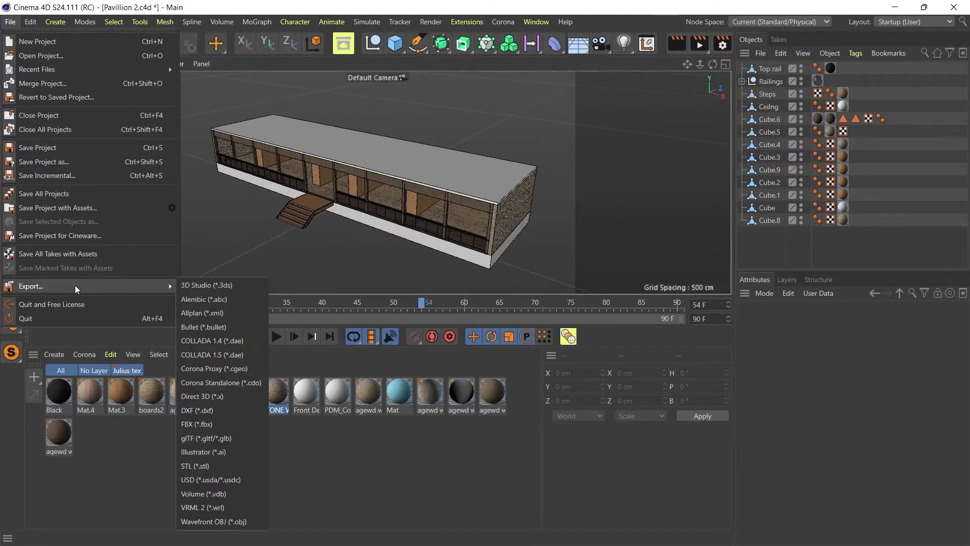
left_click(197, 424)
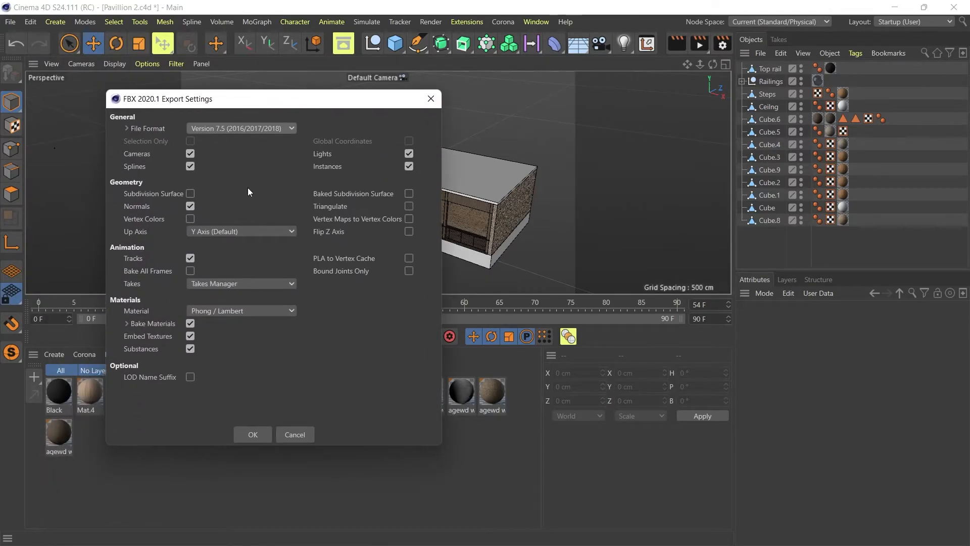
mouse_move(214, 289)
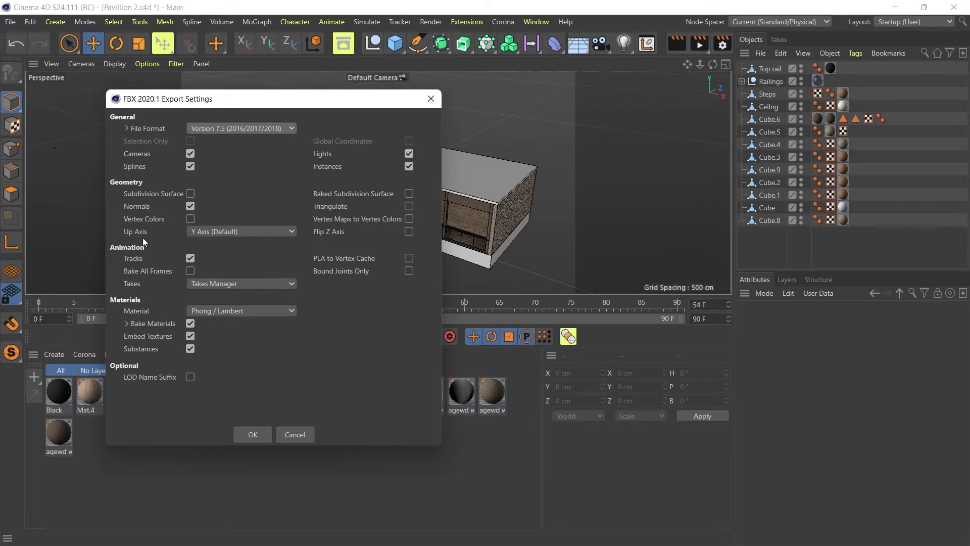
left_click(190, 206)
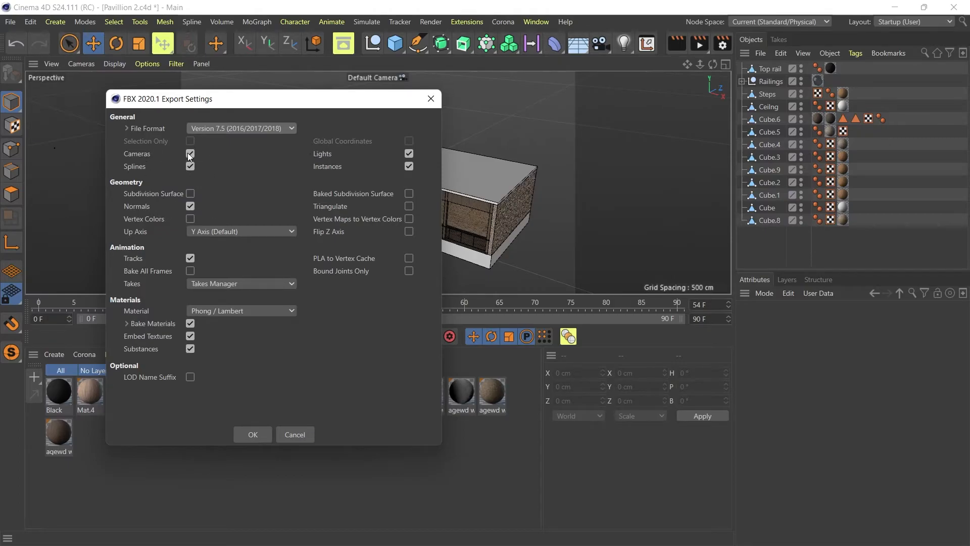
left_click(190, 153)
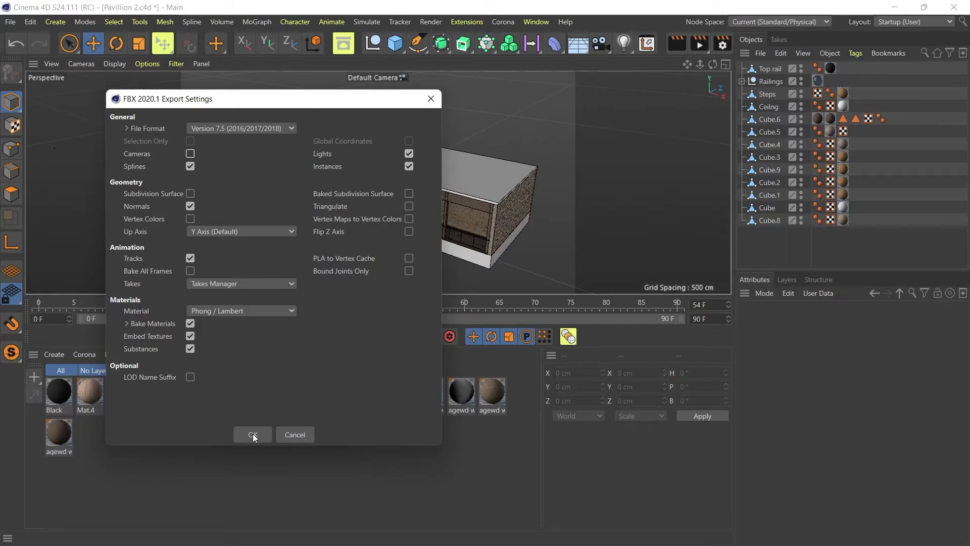
mouse_move(294, 410)
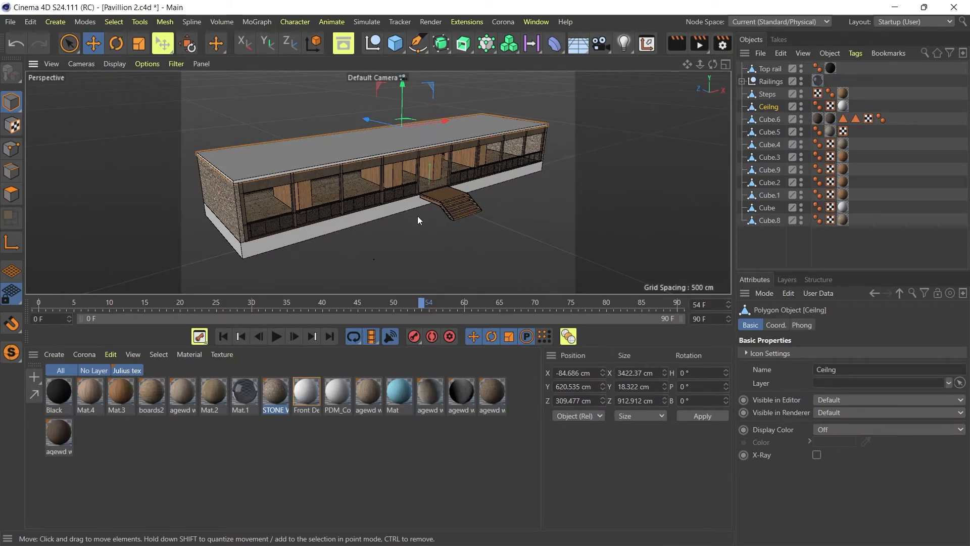
left_click(768, 93)
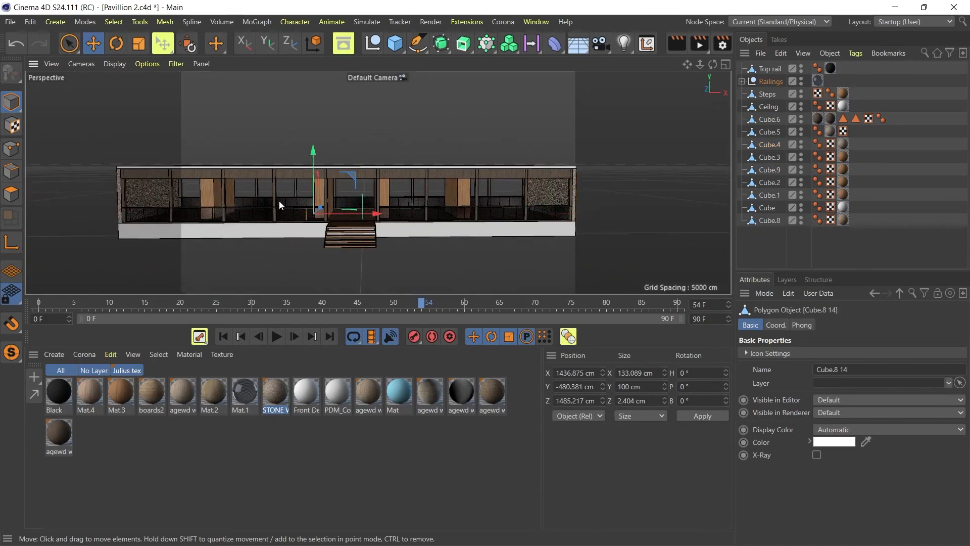
left_click_drag(279, 204, 381, 189)
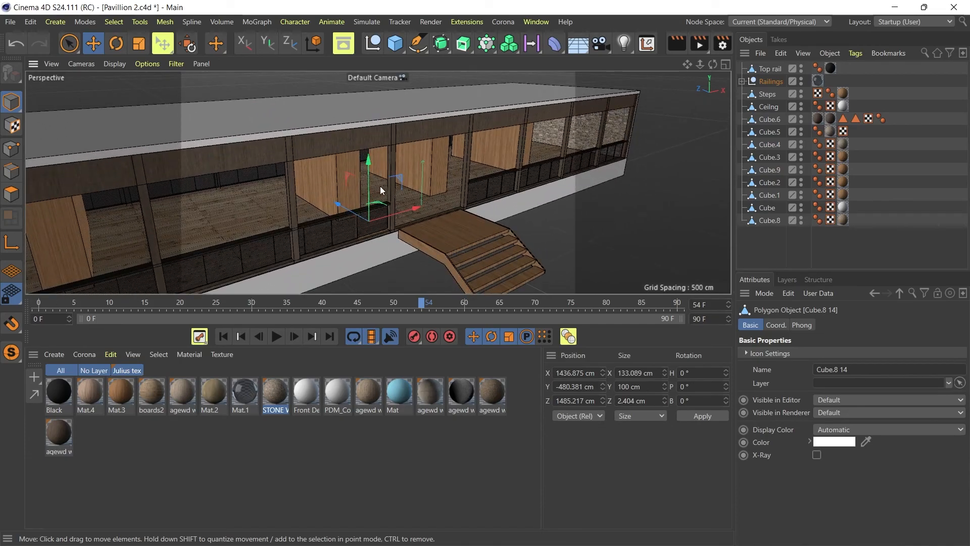